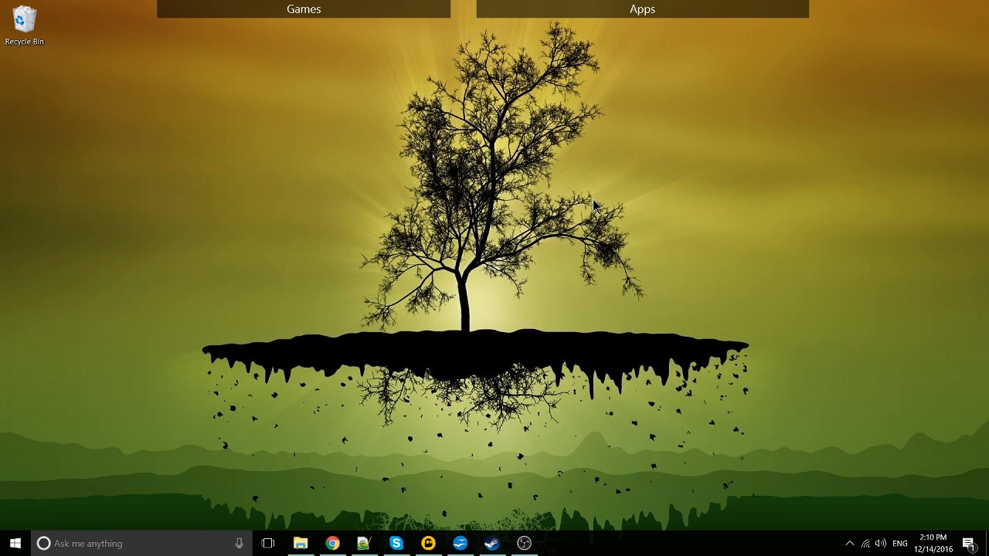
mouse_move(618, 219)
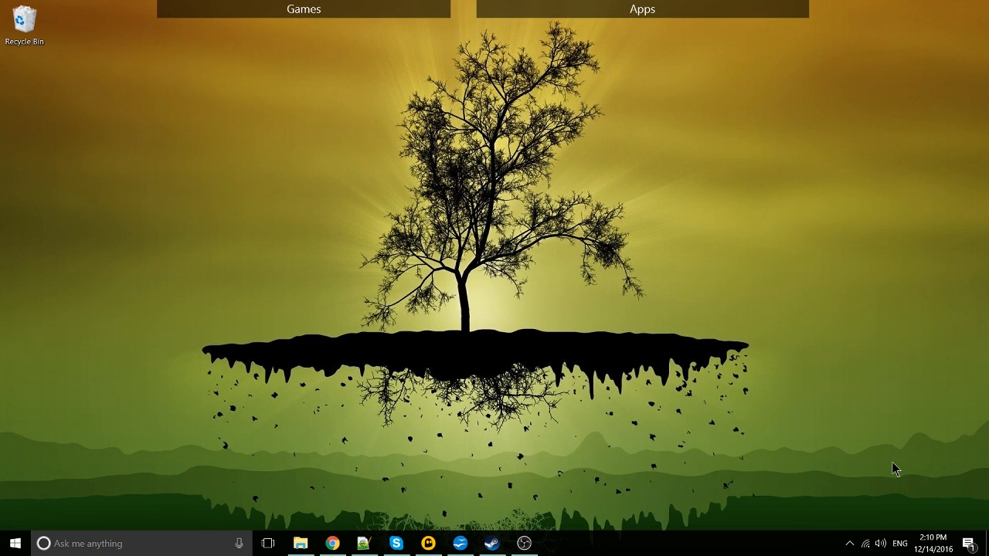
mouse_move(695, 334)
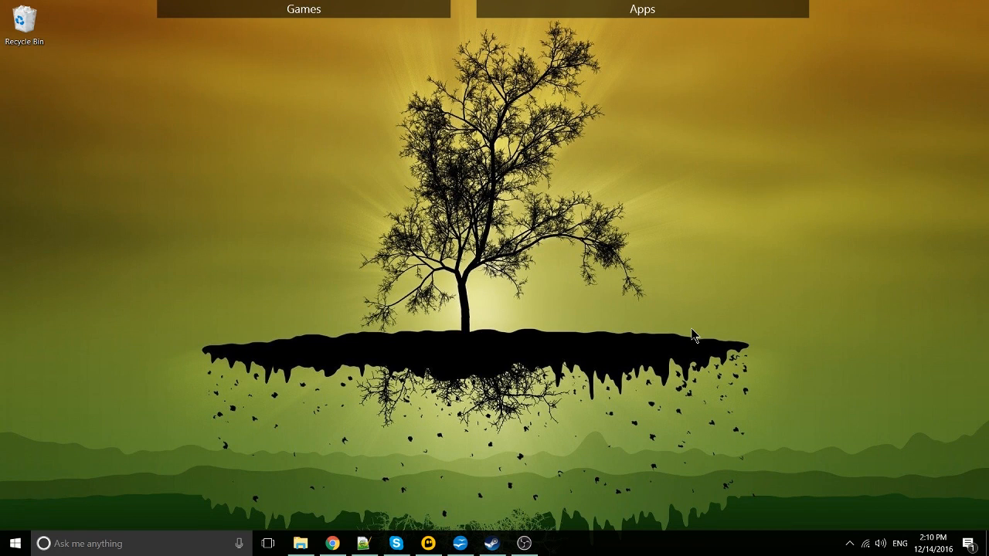
mouse_move(848, 544)
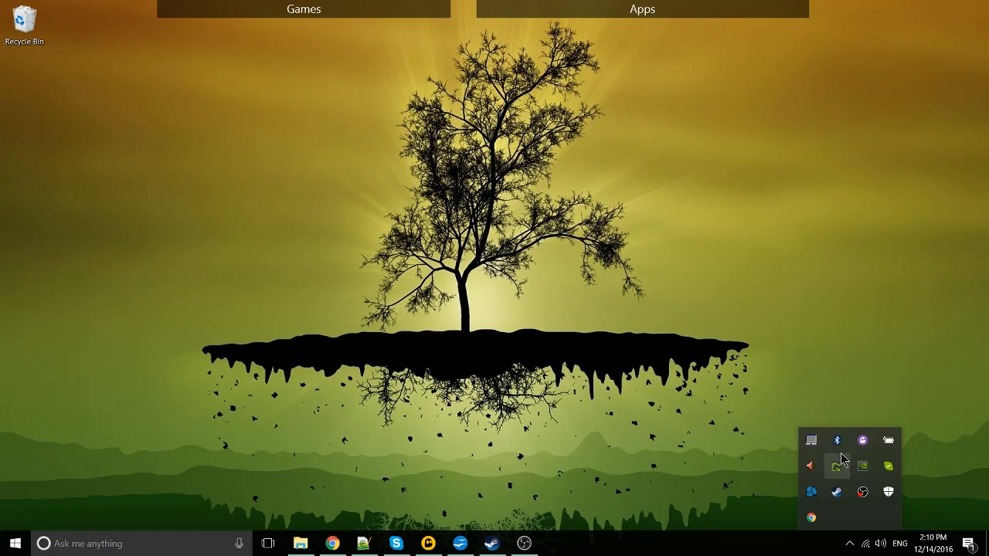
mouse_move(837, 467)
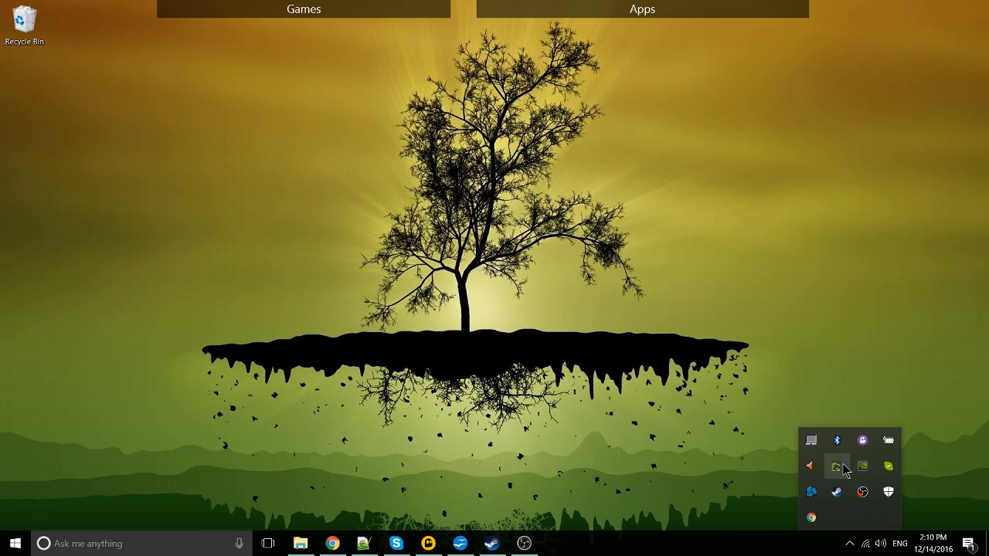
Show Greenshot's tray context menu with capture, open image, configure and help entries
right_click(836, 467)
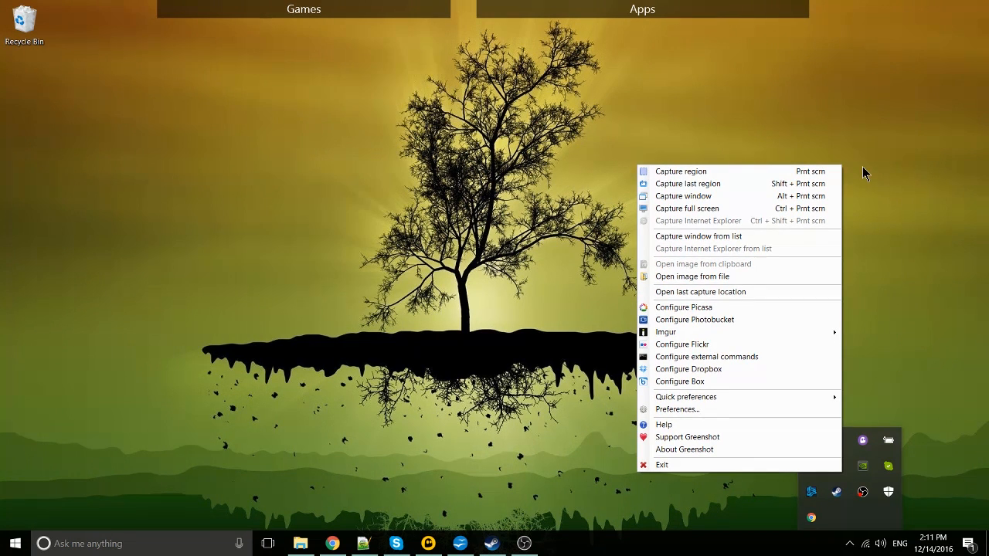
mouse_move(801, 176)
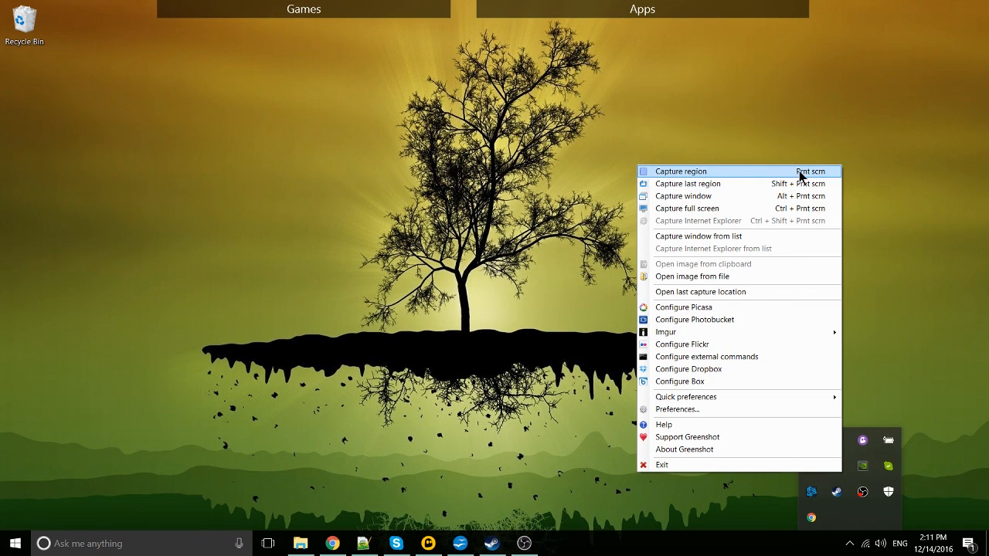
mouse_move(810, 188)
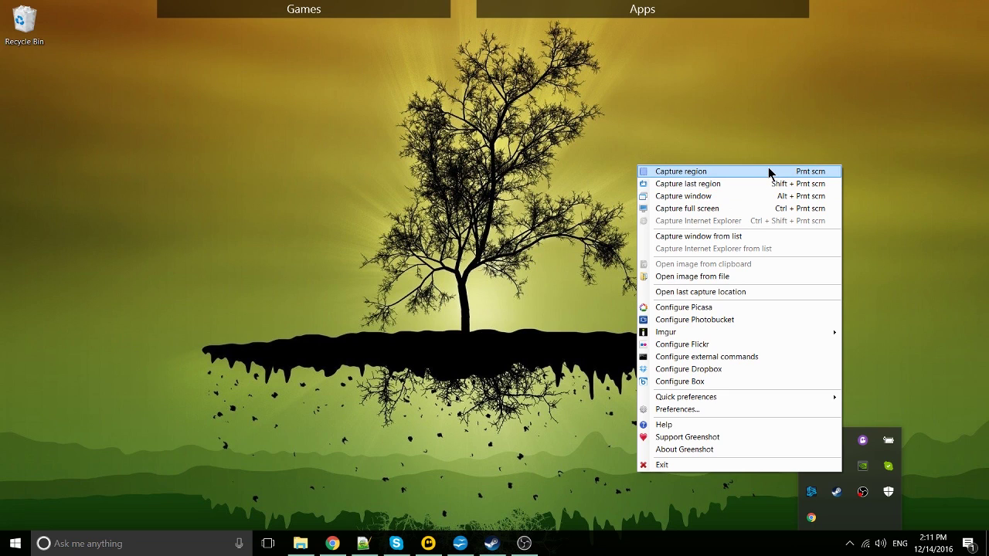
mouse_move(819, 179)
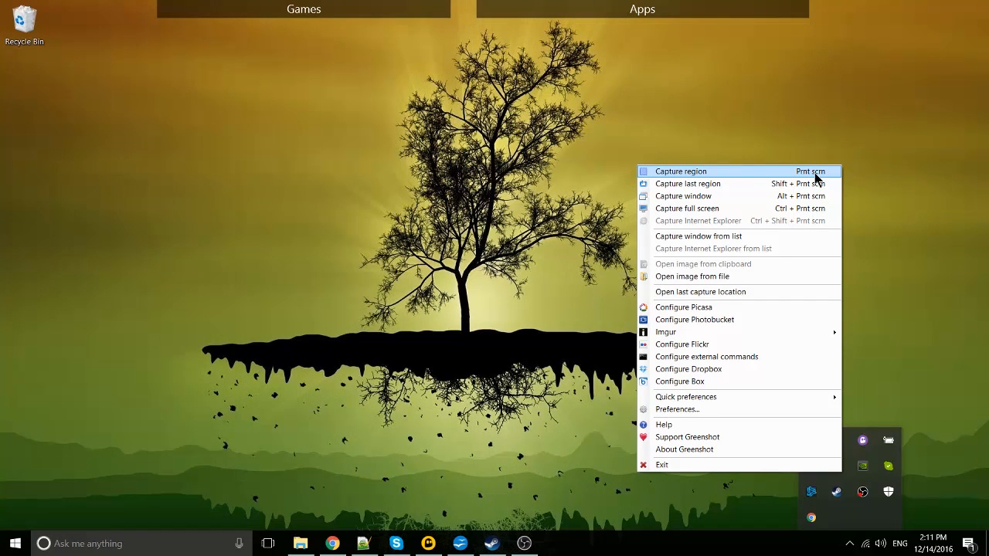
mouse_move(826, 209)
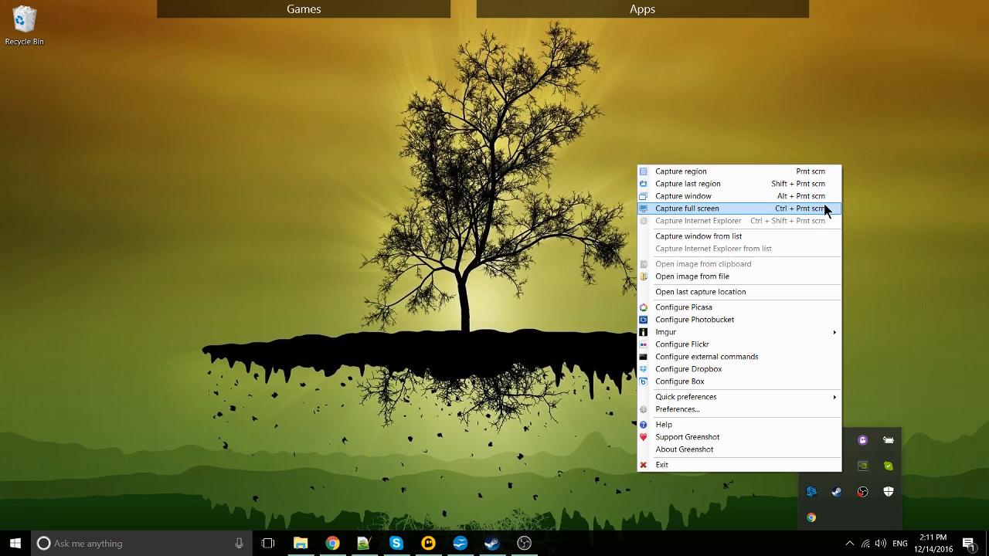
mouse_move(711, 182)
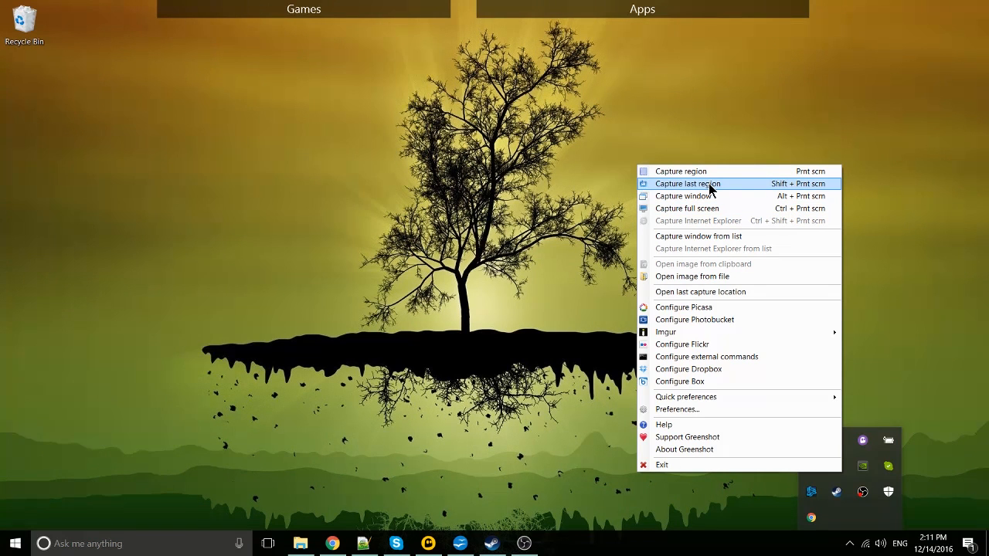
mouse_move(680, 170)
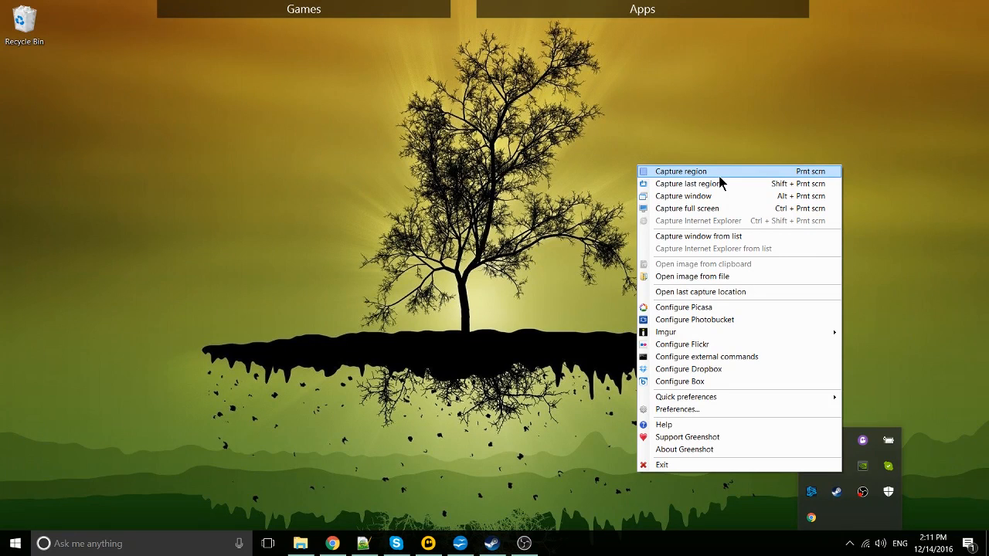
mouse_move(720, 184)
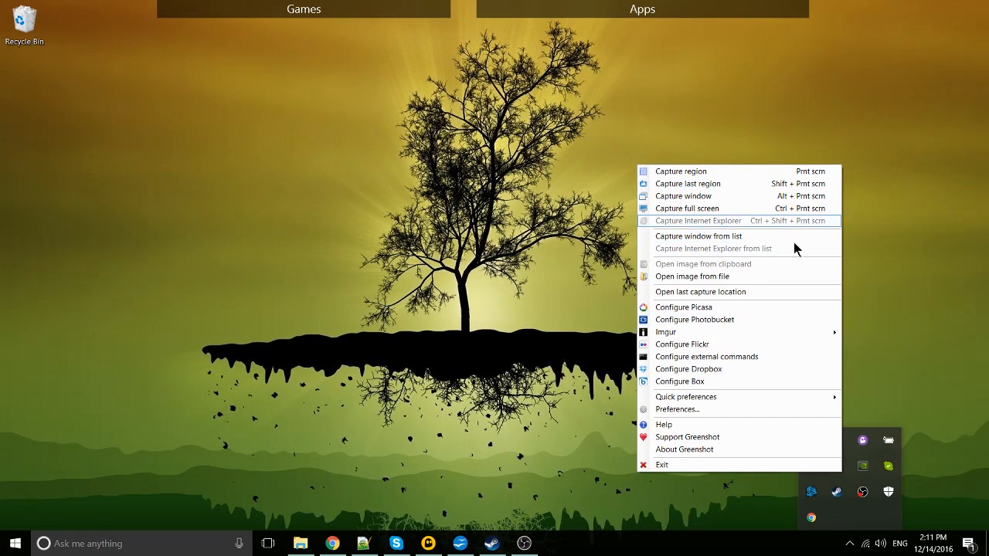
mouse_move(717, 186)
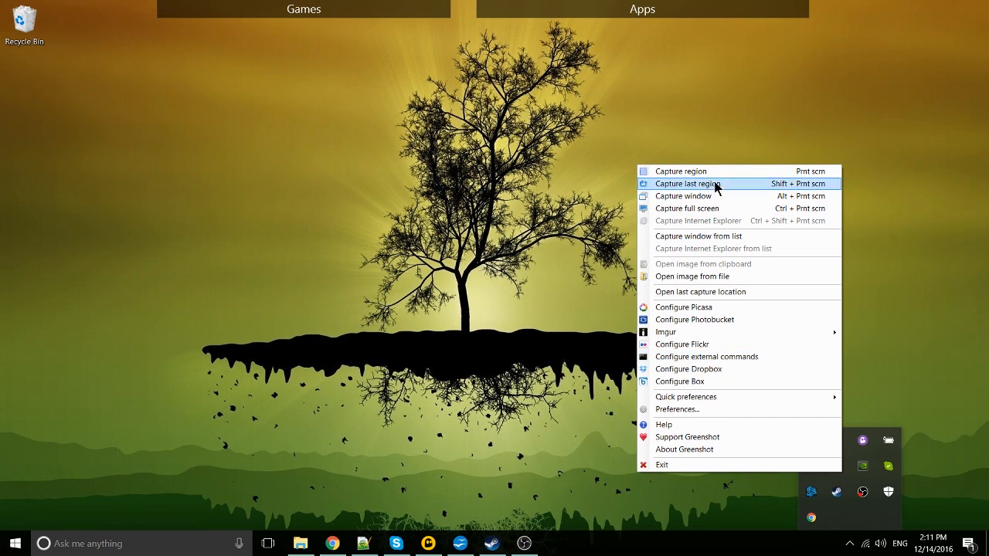
Capture a region dragged from the top-left across the floating tree and its island
click(679, 170)
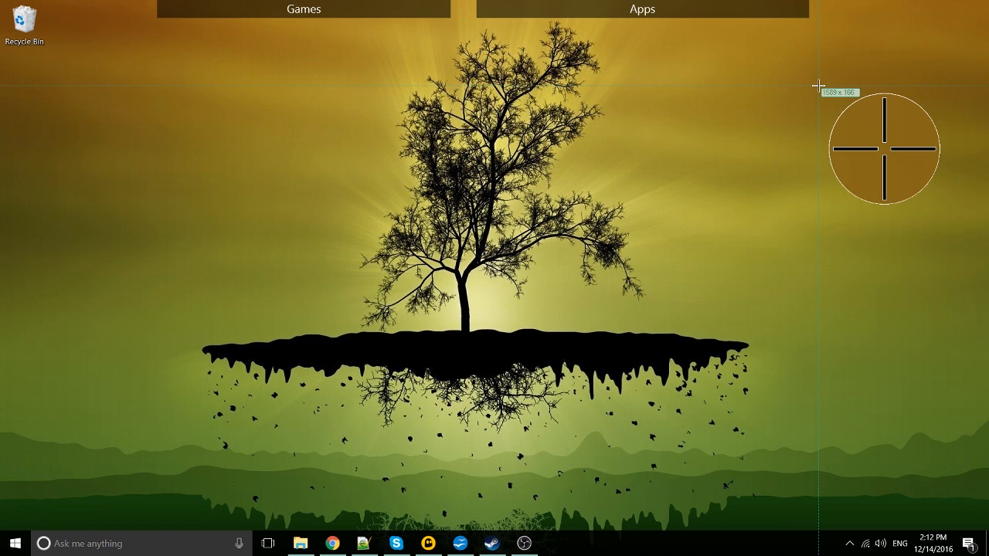
mouse_move(99, 86)
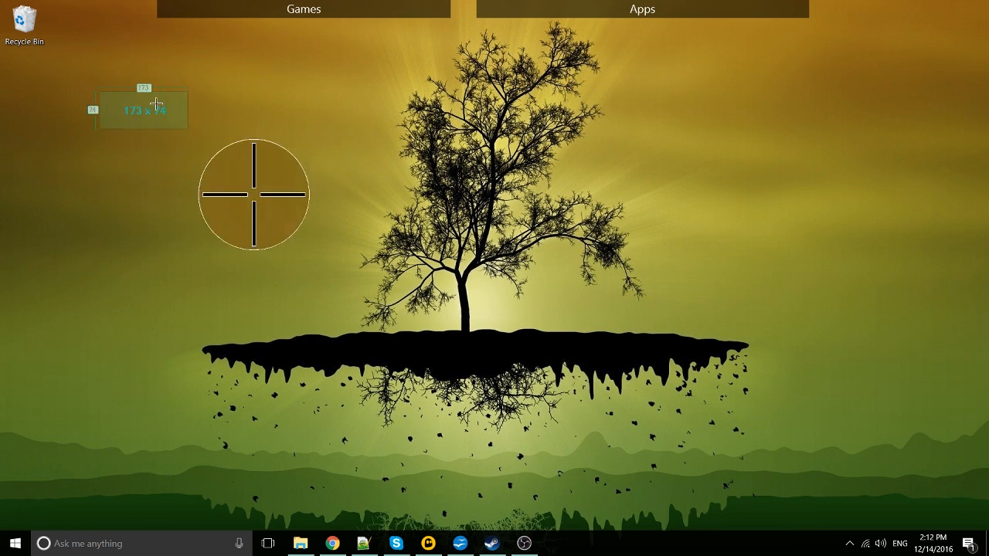
drag(156, 100, 417, 184)
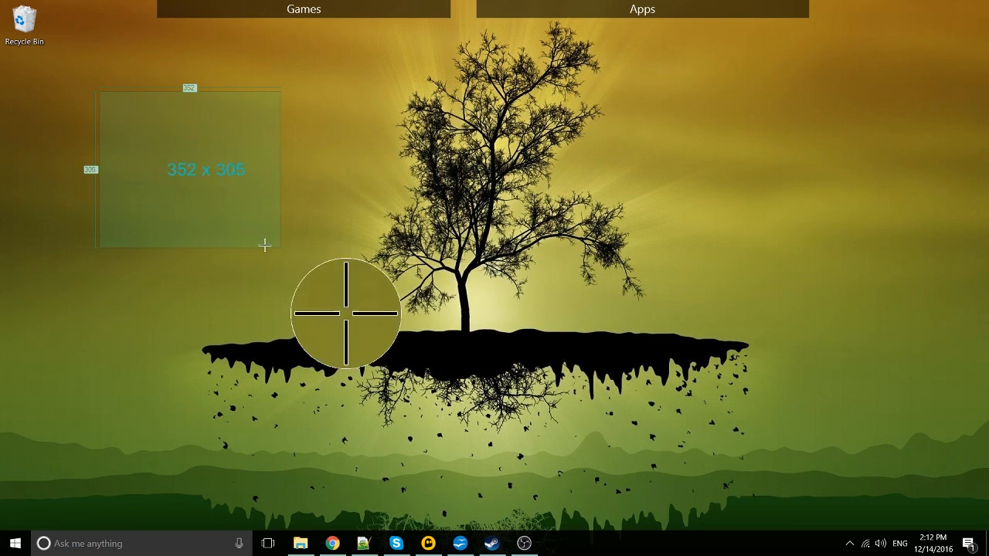
drag(266, 246, 726, 414)
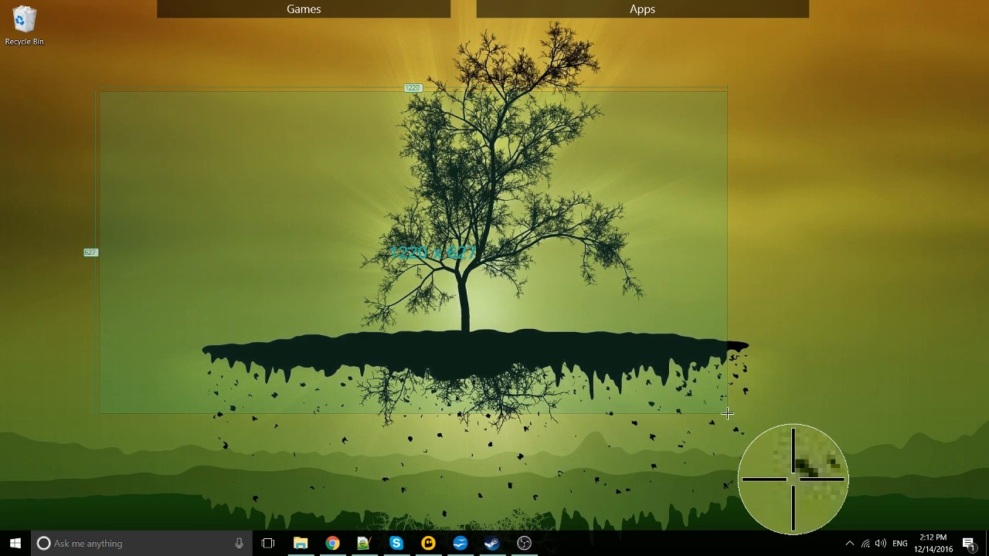
drag(726, 414, 285, 232)
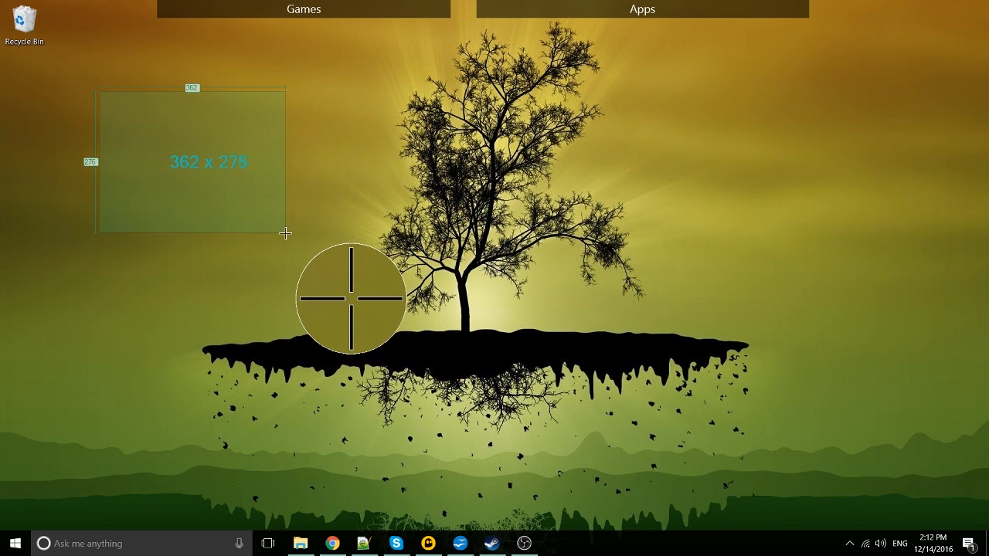
drag(286, 232, 914, 430)
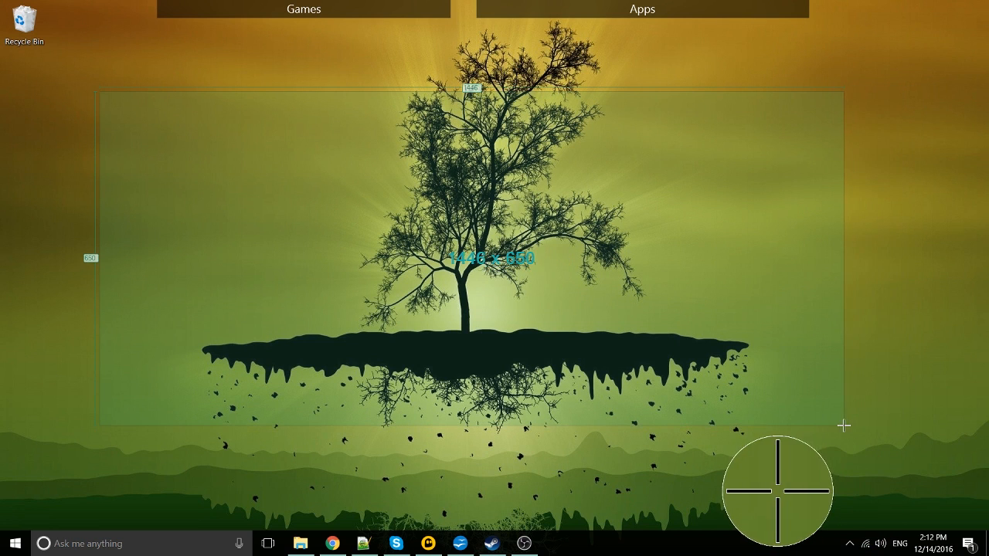
drag(843, 424, 893, 426)
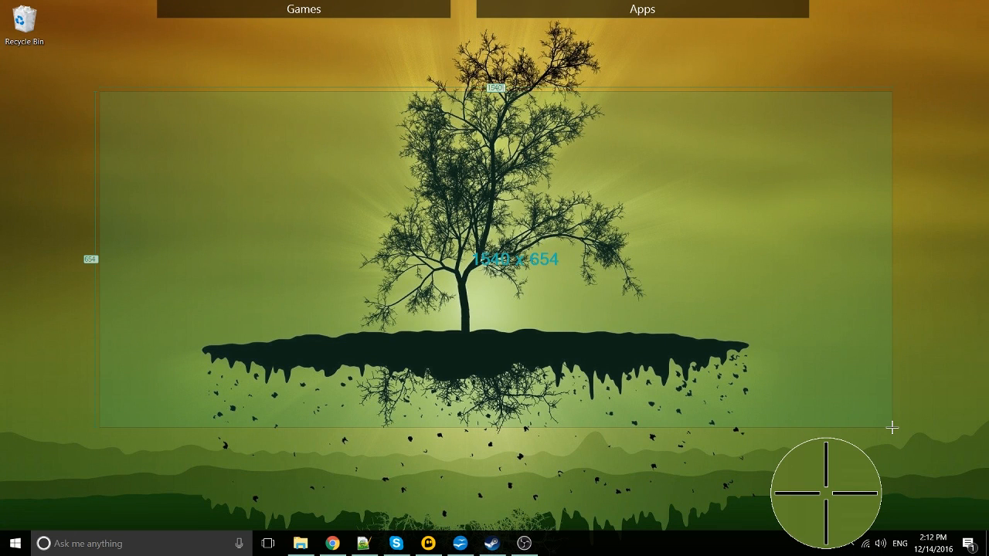
drag(893, 426, 769, 359)
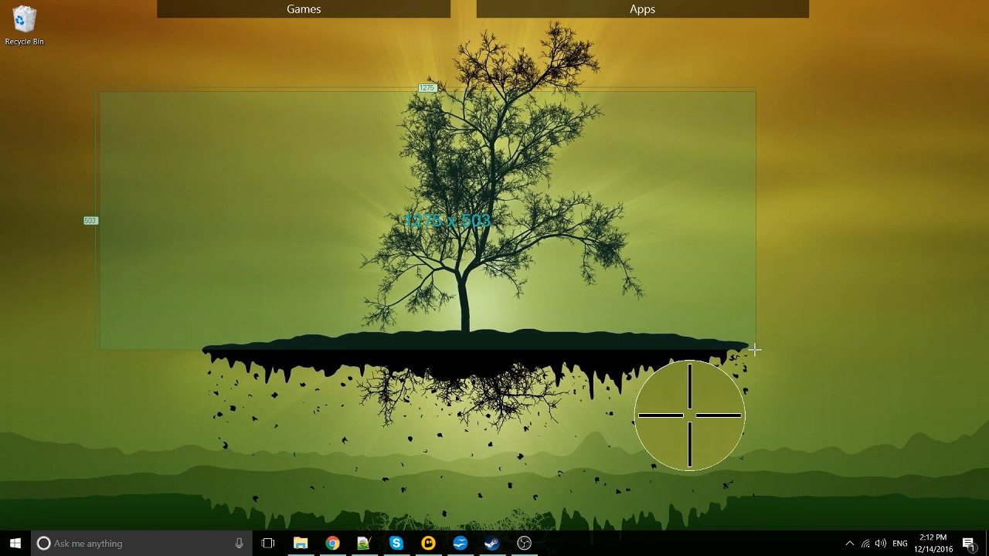
drag(756, 349, 750, 347)
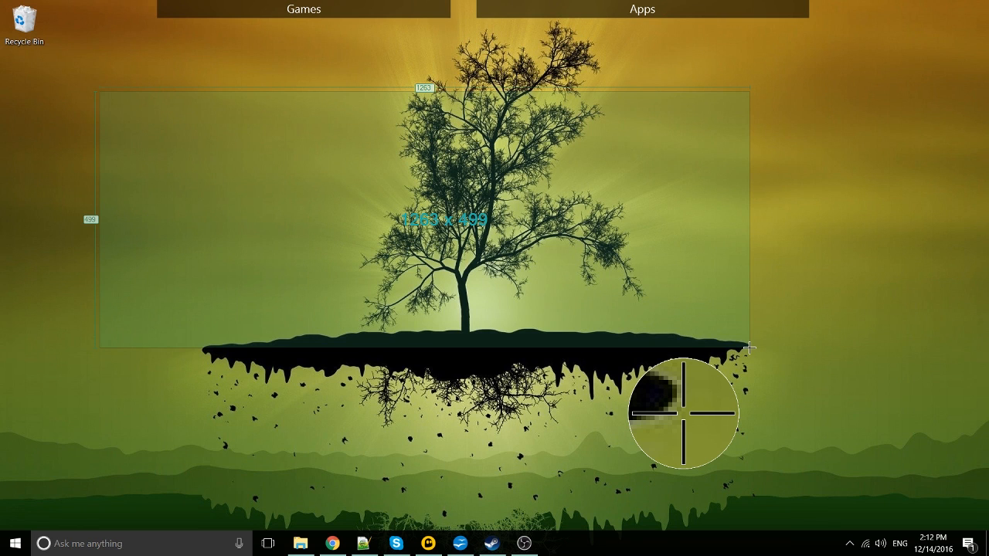
drag(750, 349, 887, 425)
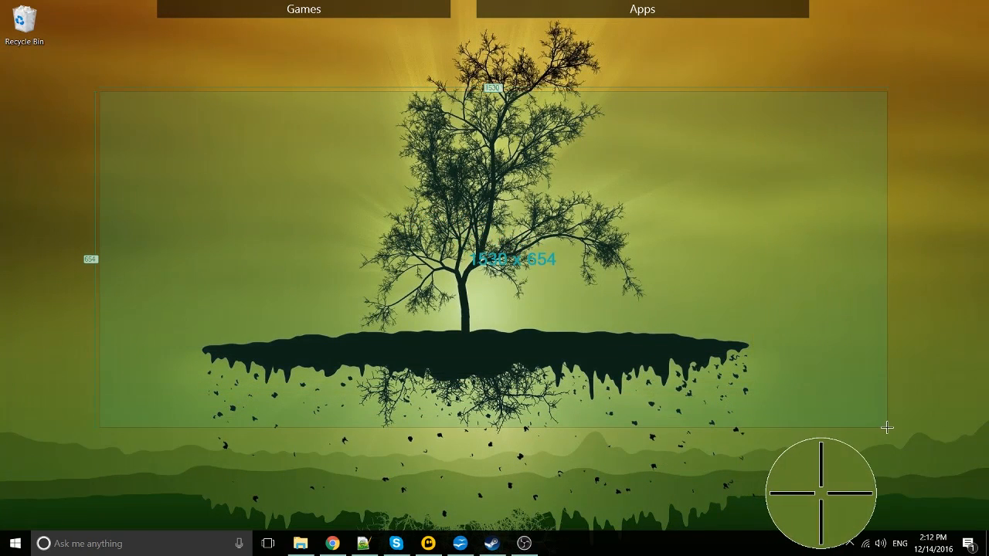
drag(886, 427, 893, 433)
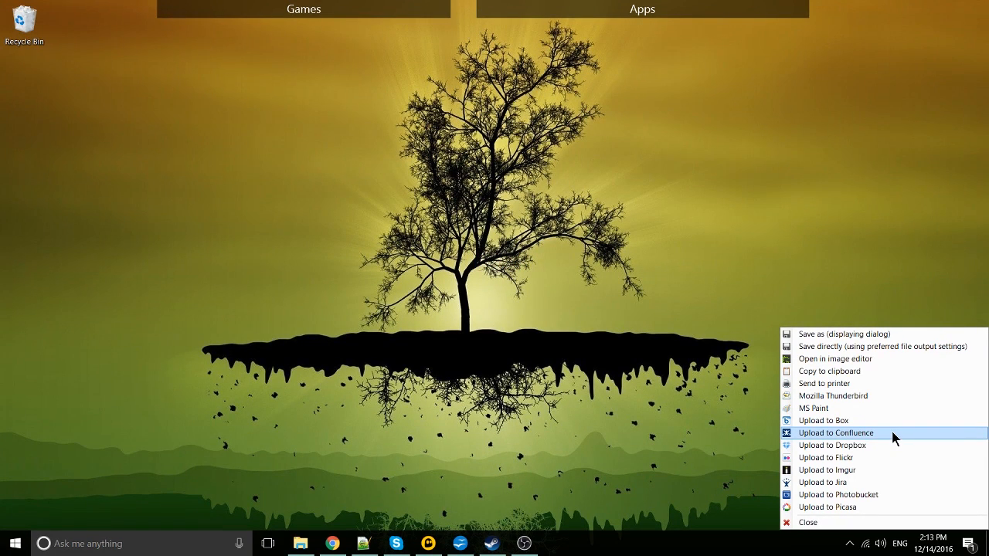
mouse_move(878, 345)
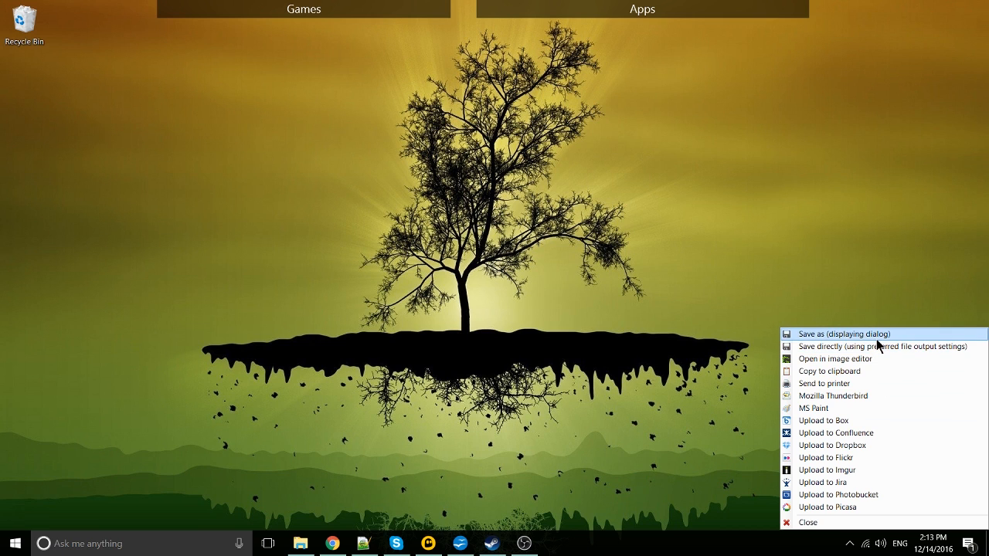
mouse_move(916, 330)
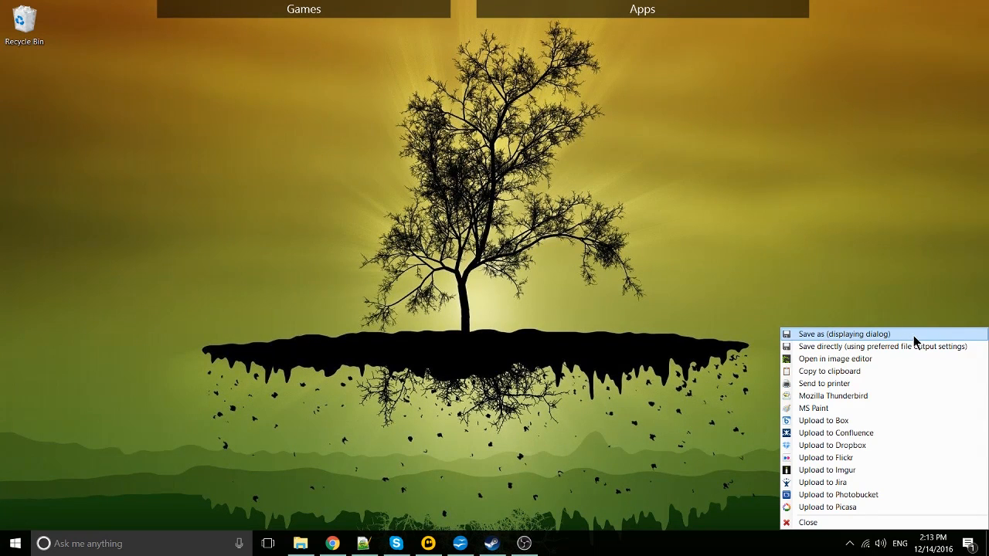
mouse_move(932, 388)
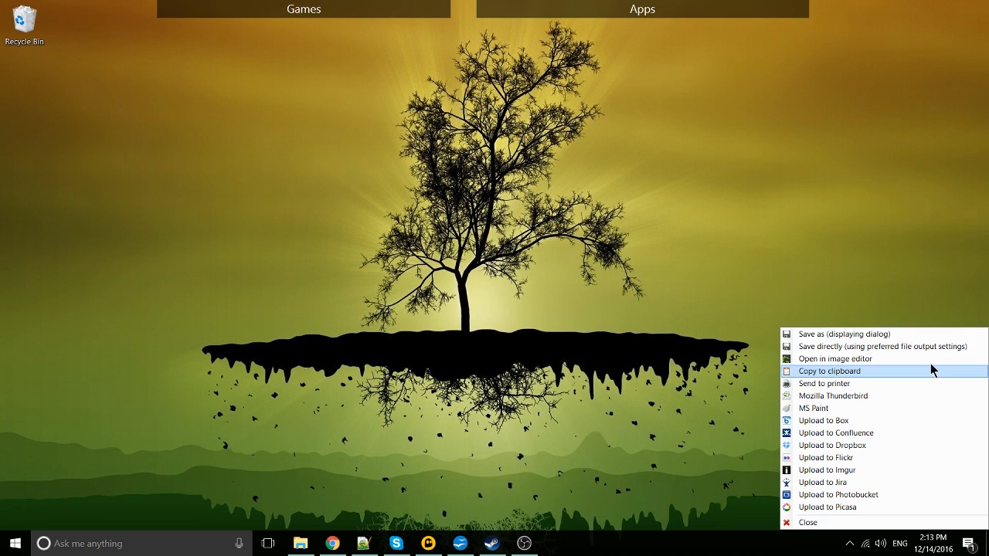
mouse_move(857, 348)
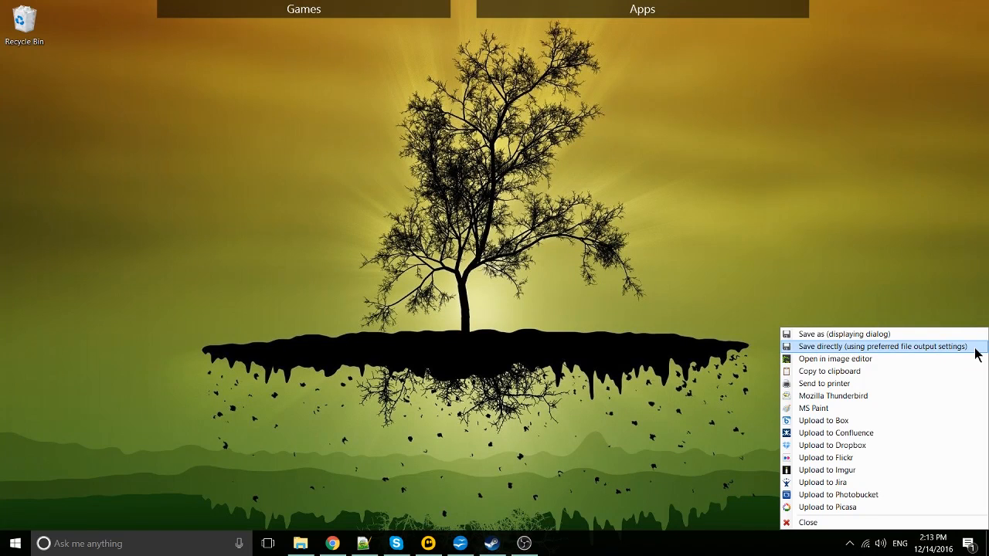
Choose Save as (displaying dialog) as the destination for the captured region
click(881, 347)
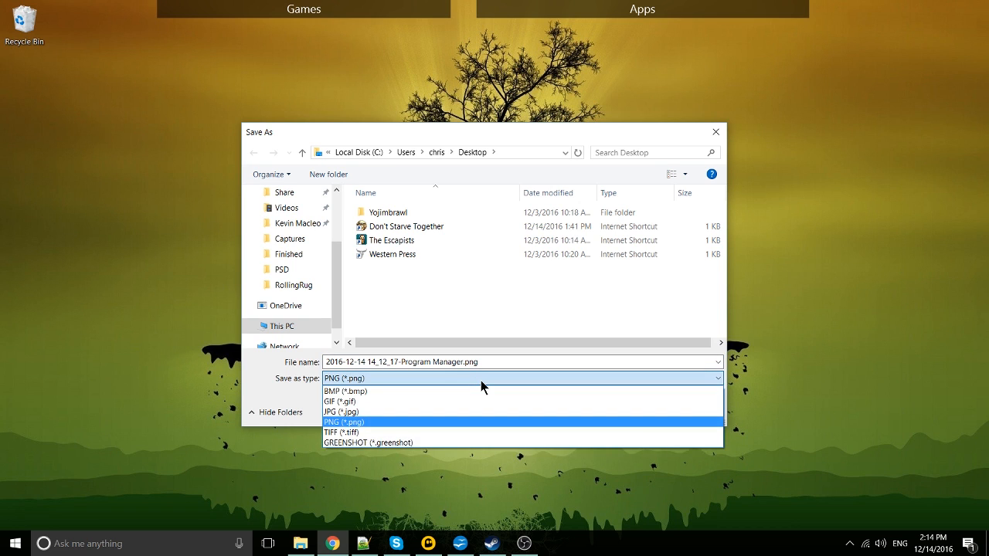
mouse_move(423, 426)
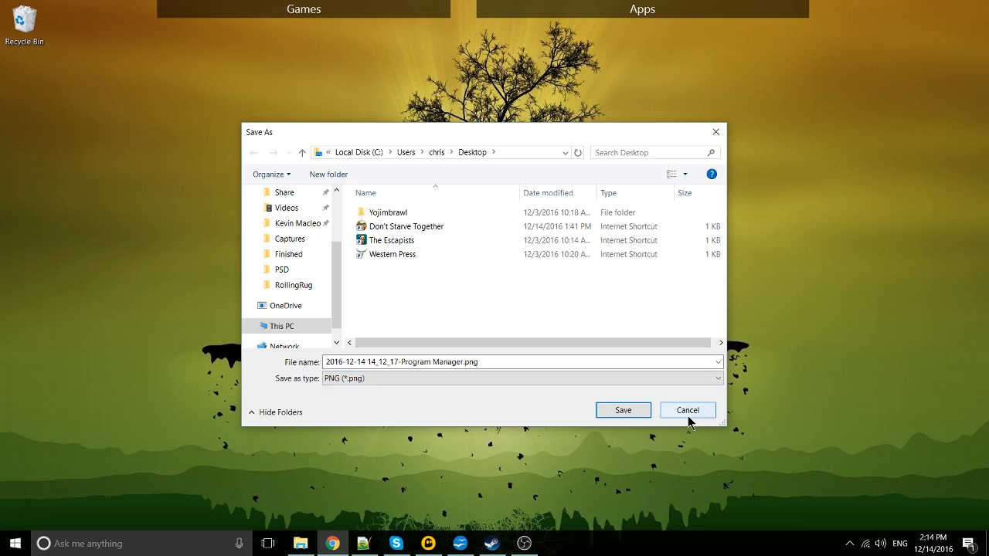
mouse_move(835, 485)
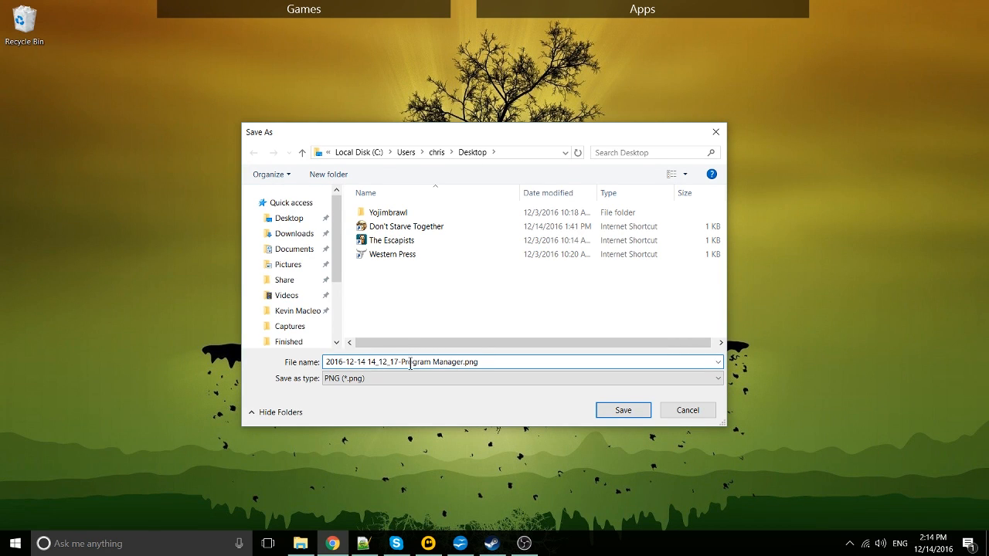
mouse_move(445, 363)
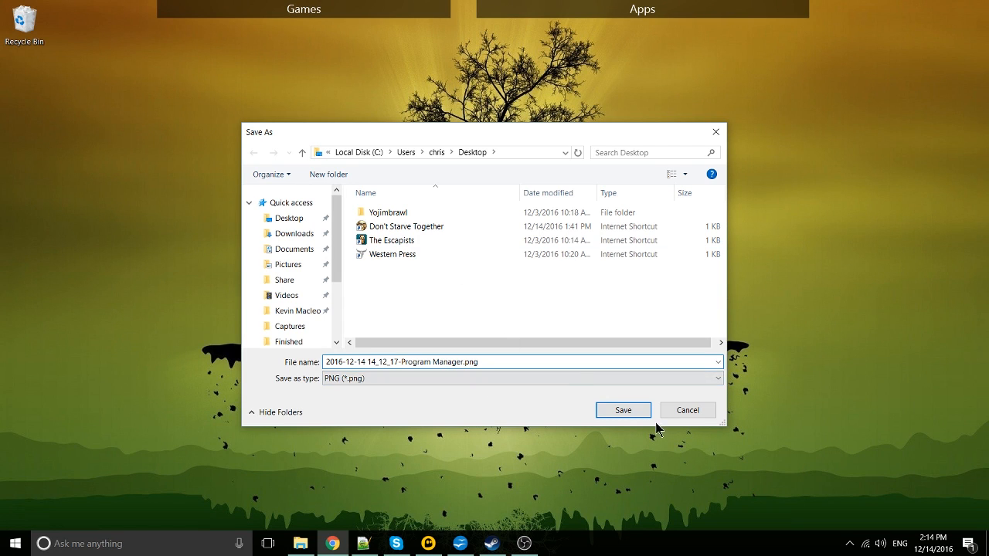
Save the Program Manager capture as a PNG with its default name on the desktop
click(623, 410)
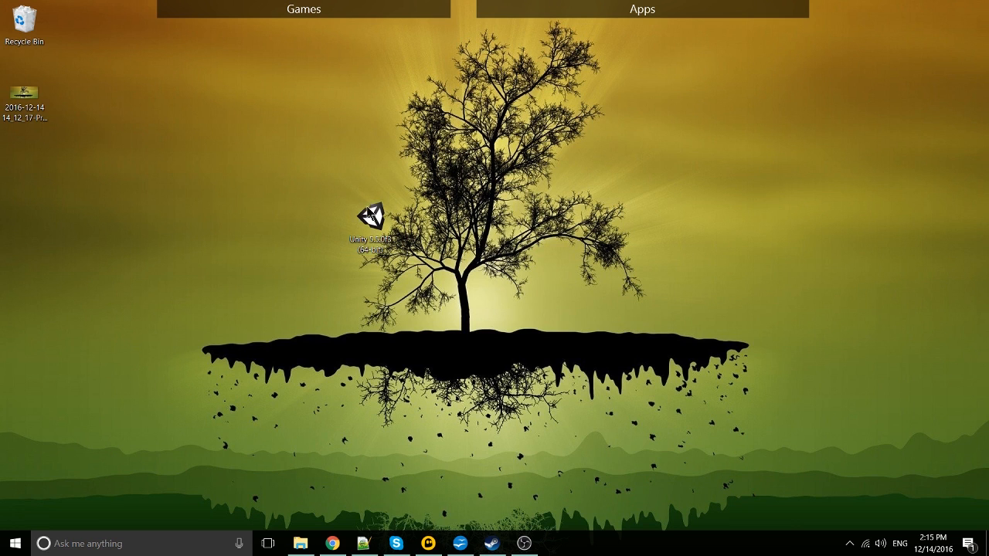
Capture the full screen, save it as a default-named PNG on the desktop, and dismiss its Photos preview
click(371, 224)
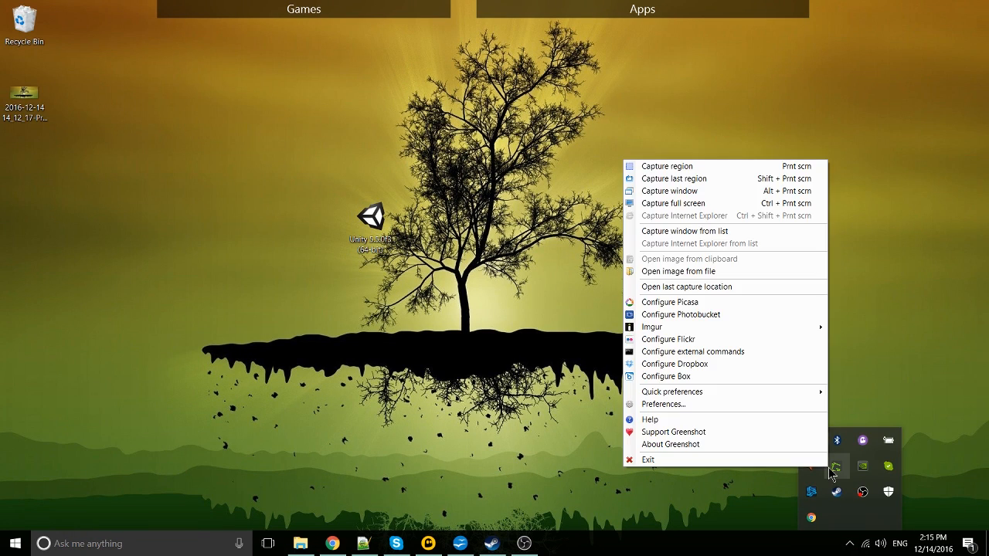
mouse_move(734, 180)
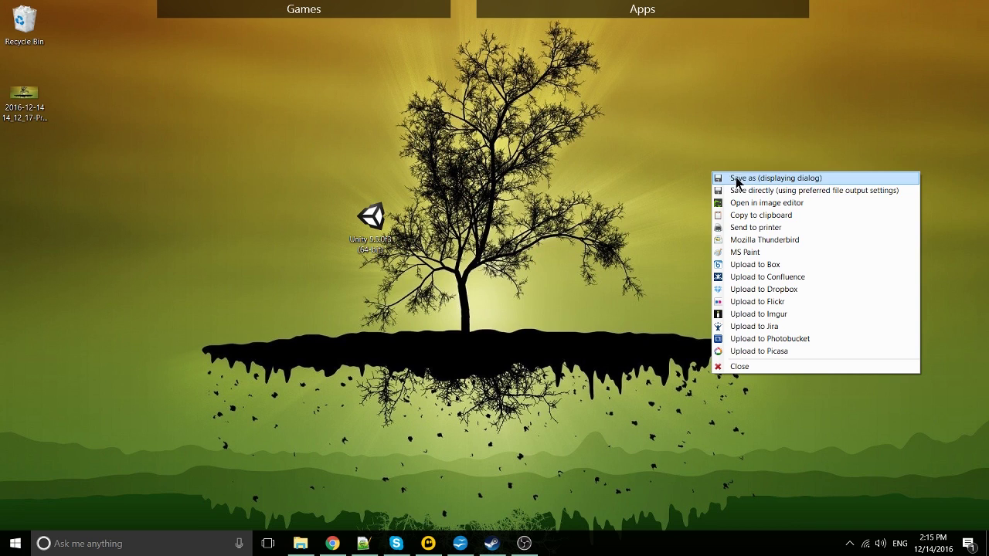
click(774, 178)
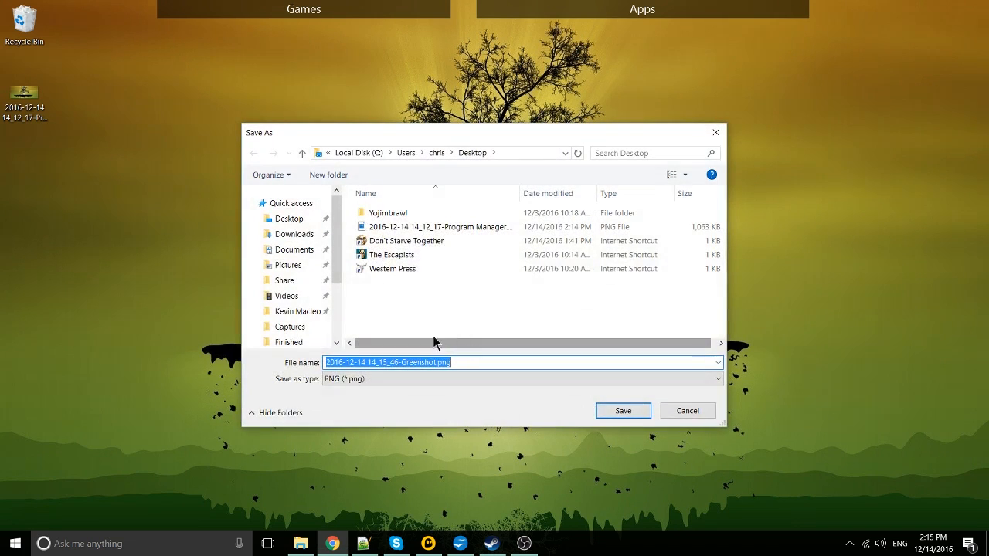
click(623, 411)
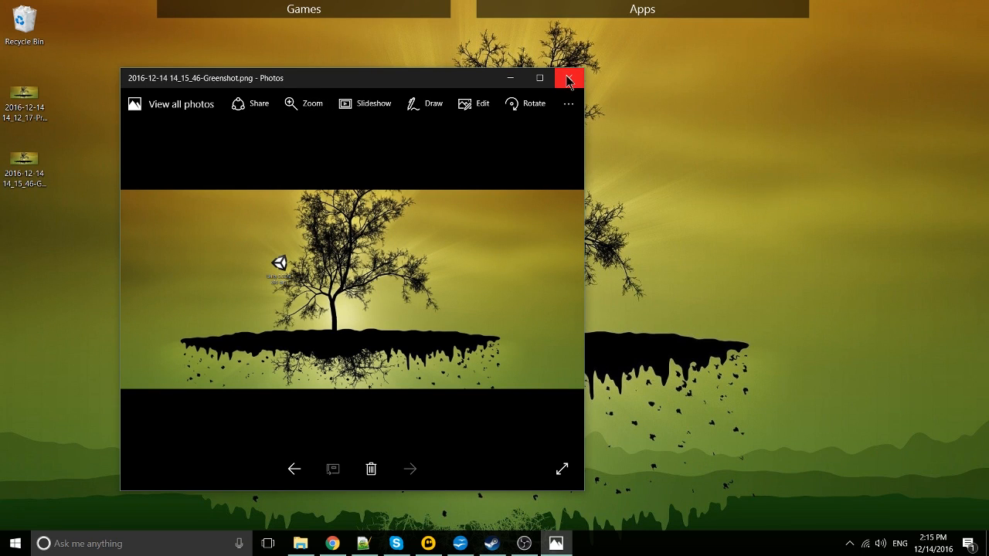
click(569, 77)
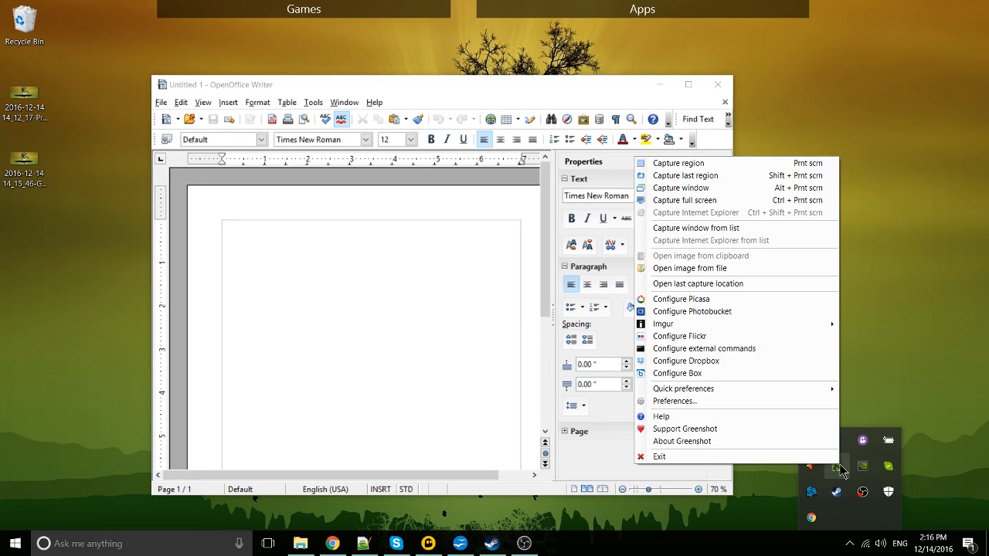
mouse_move(679, 188)
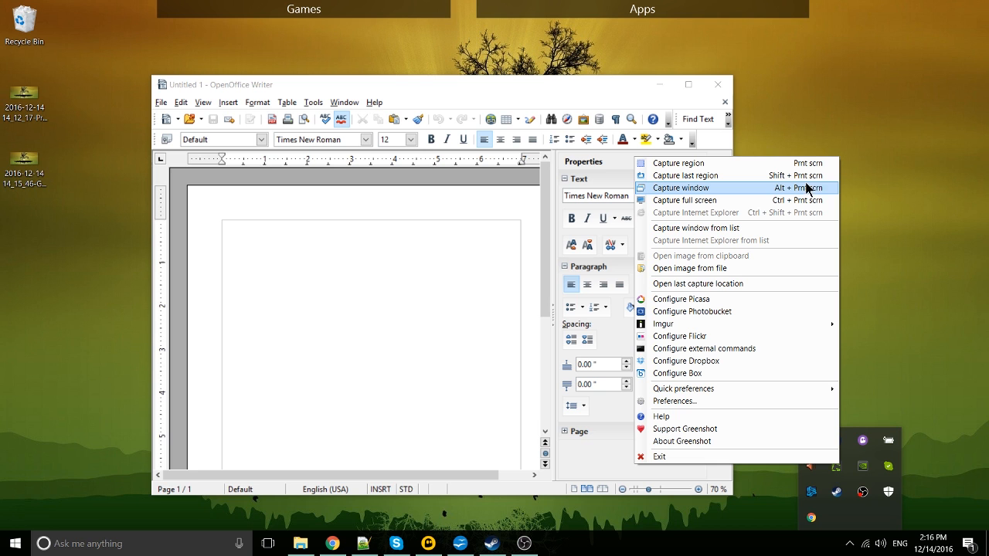
mouse_move(825, 192)
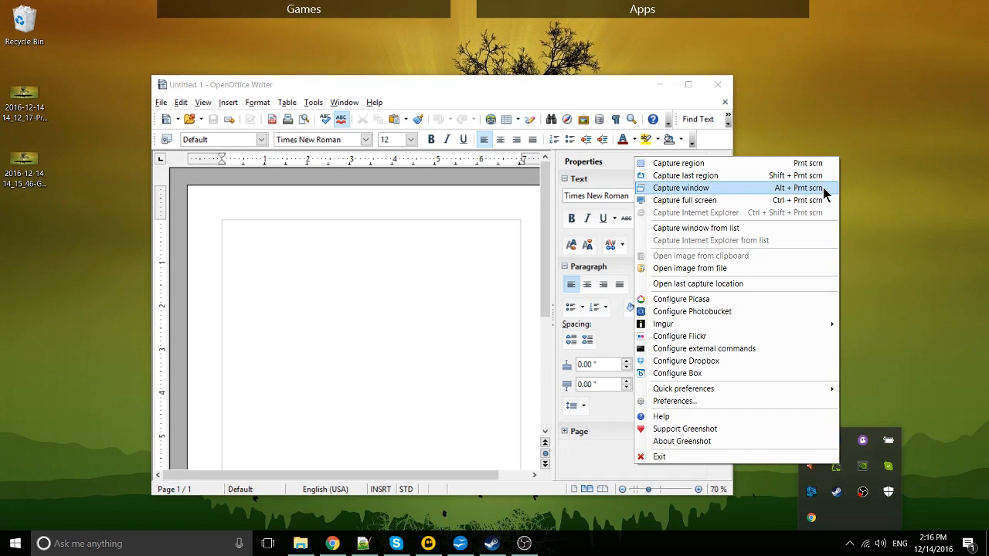
Capture the OpenOffice Writer window alone and save it as a PNG on the desktop
click(681, 188)
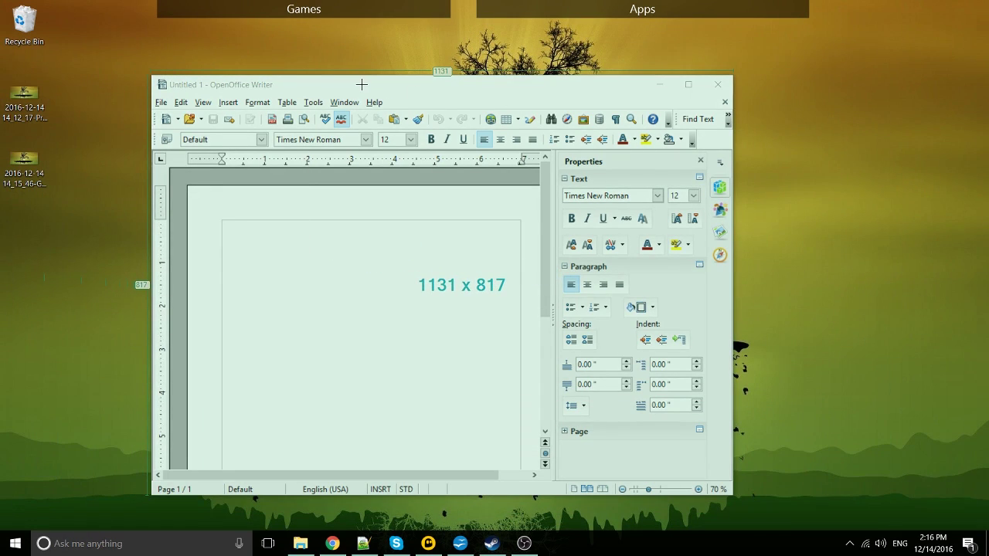
mouse_move(915, 145)
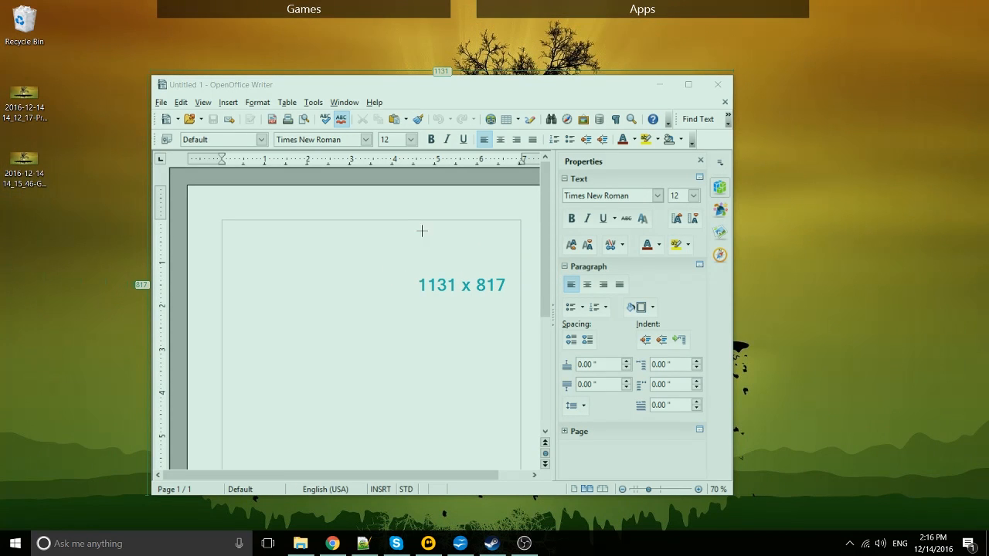
mouse_move(346, 102)
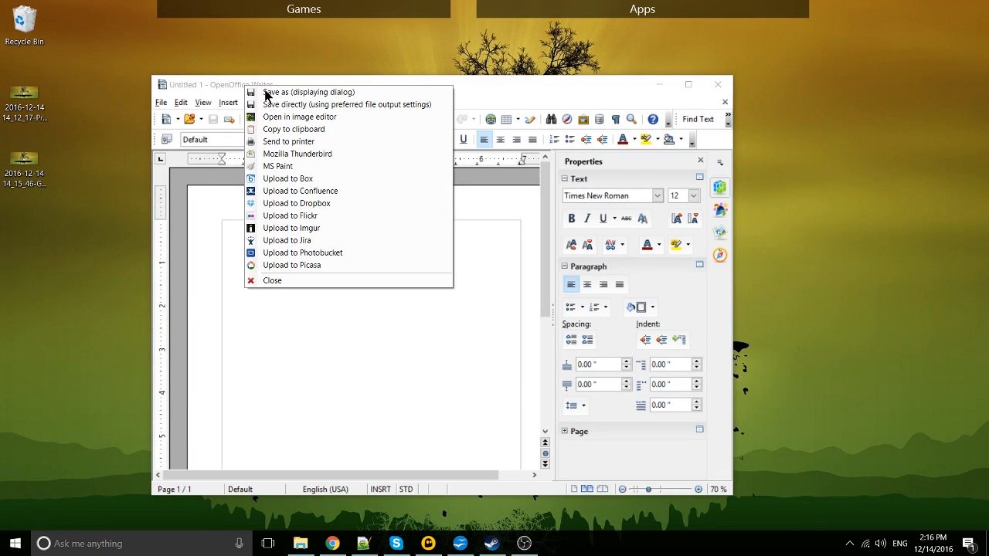
click(302, 91)
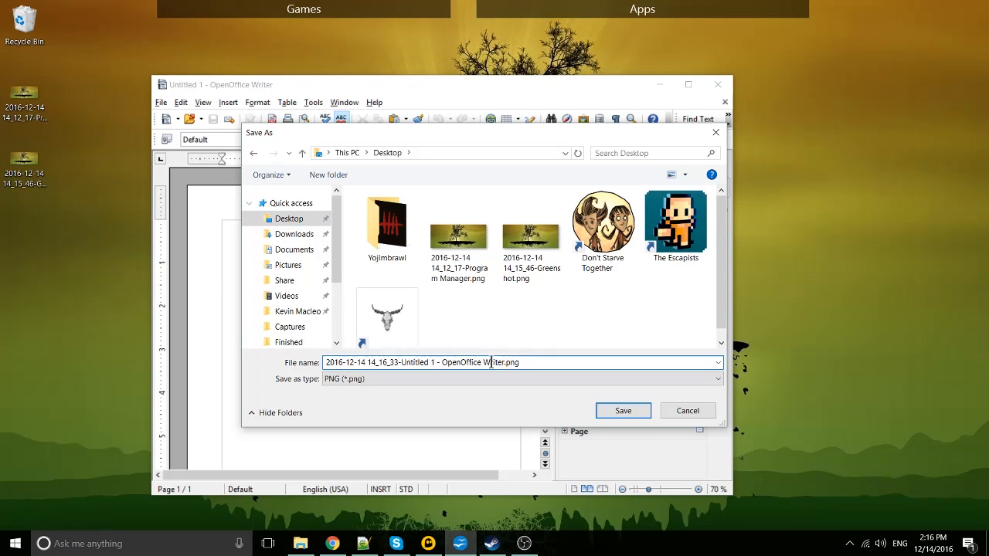
double_click(473, 361)
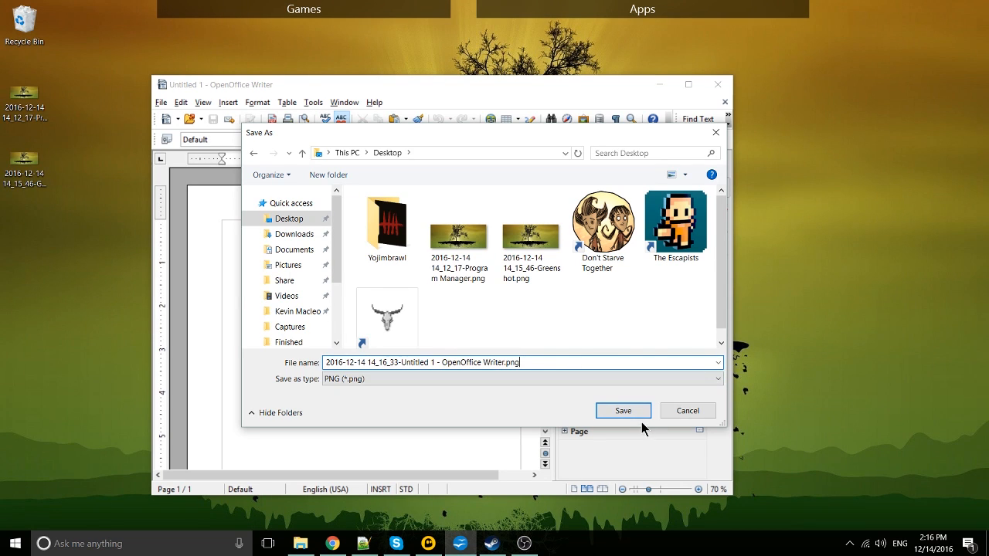
click(623, 411)
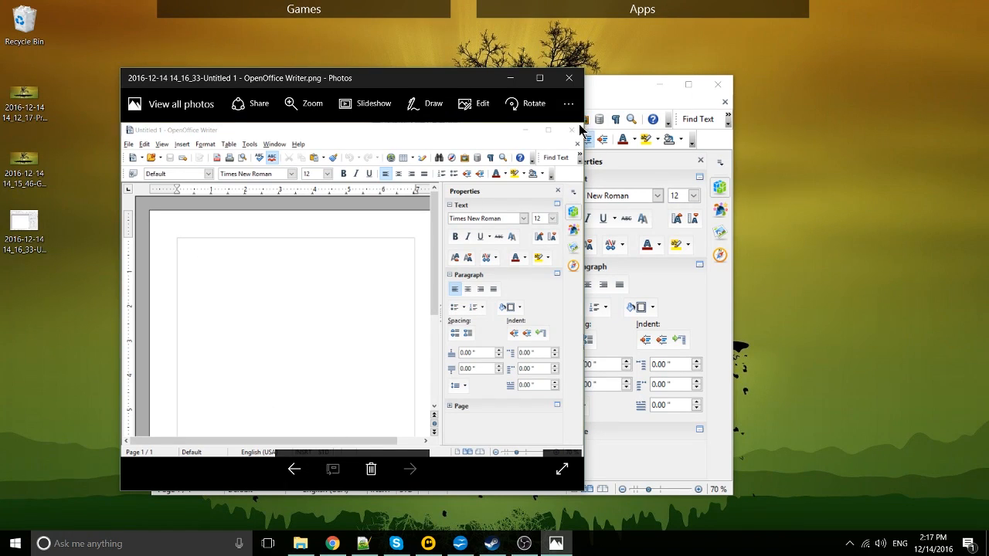
mouse_move(149, 145)
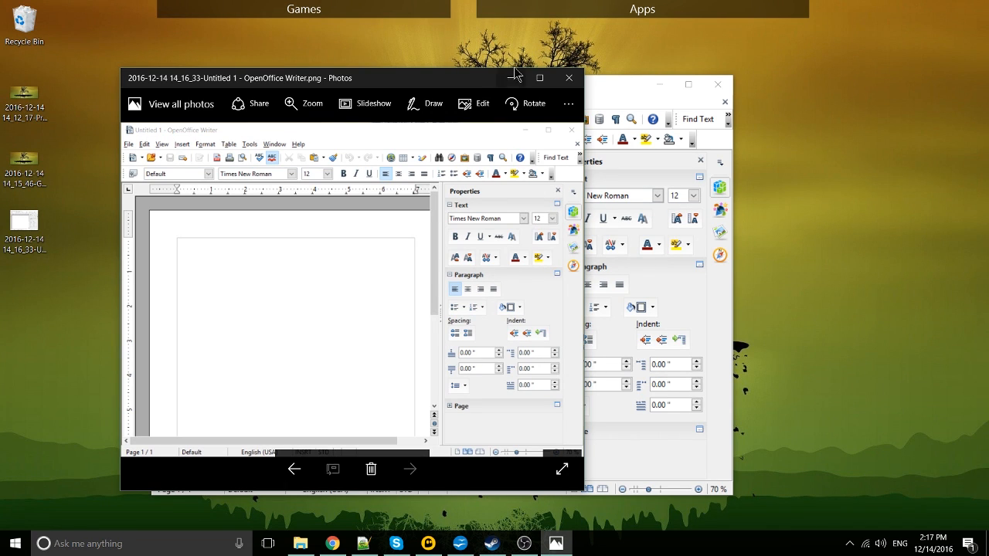
Close the Photos preview of the Writer window capture
click(569, 78)
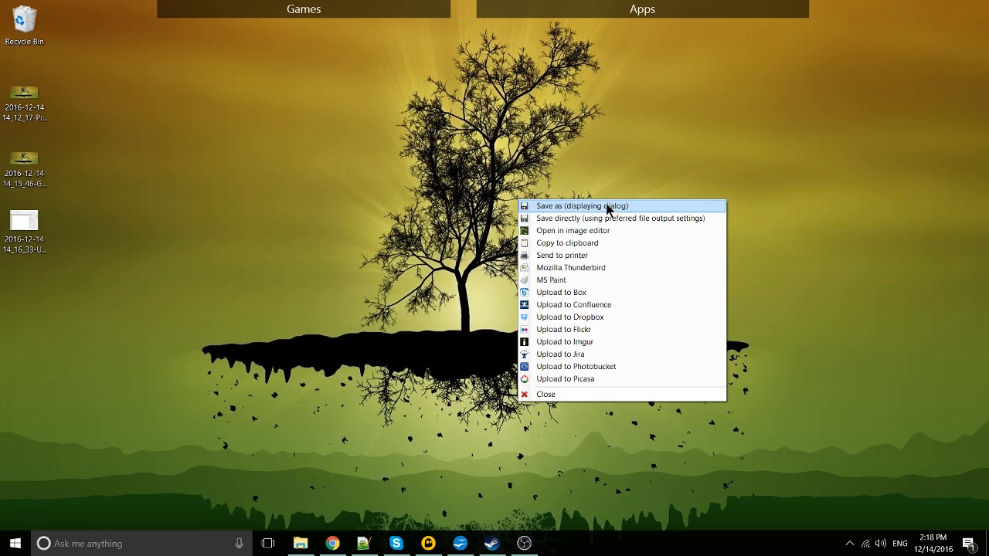
Save the bare-desktop capture as a default-named PNG on the desktop, previewed in Photos
click(581, 205)
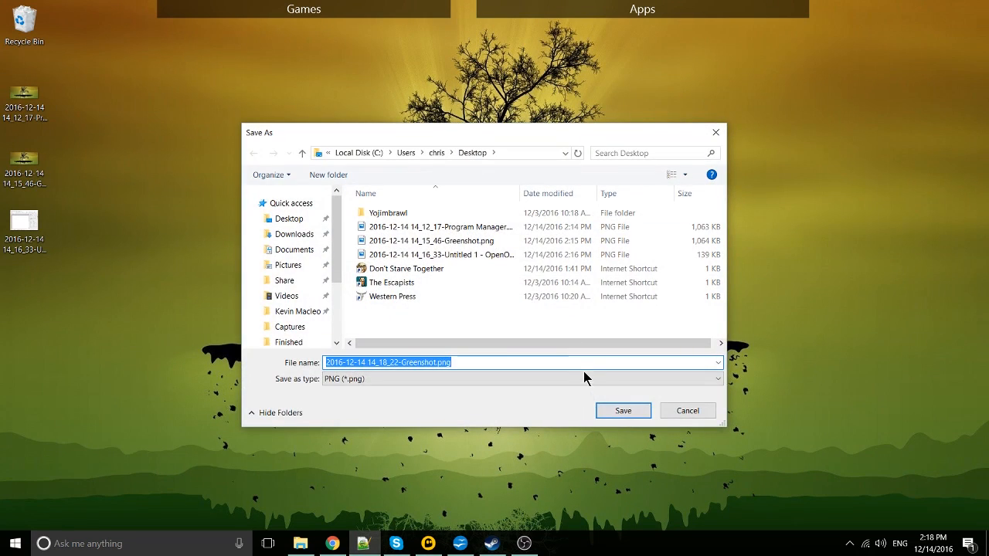
click(623, 411)
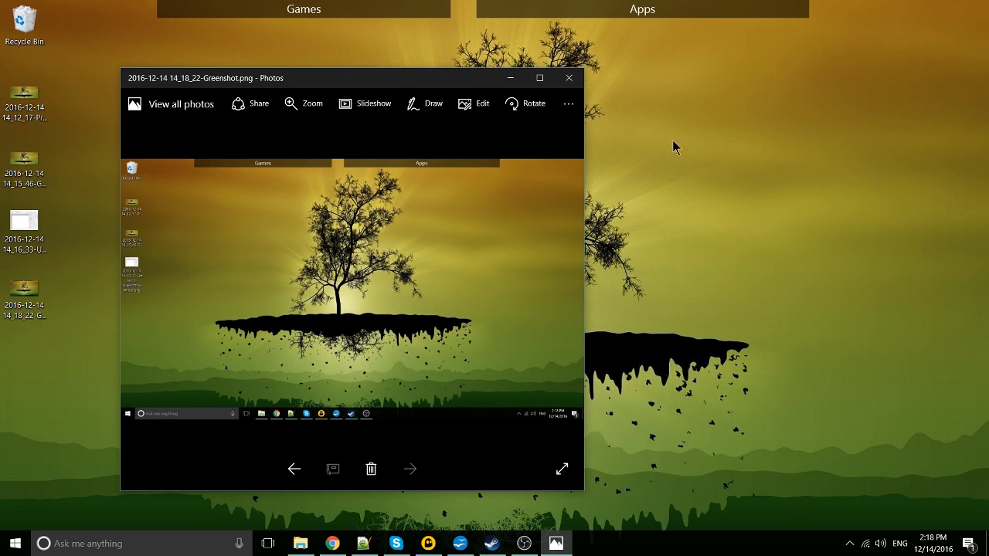
mouse_move(581, 77)
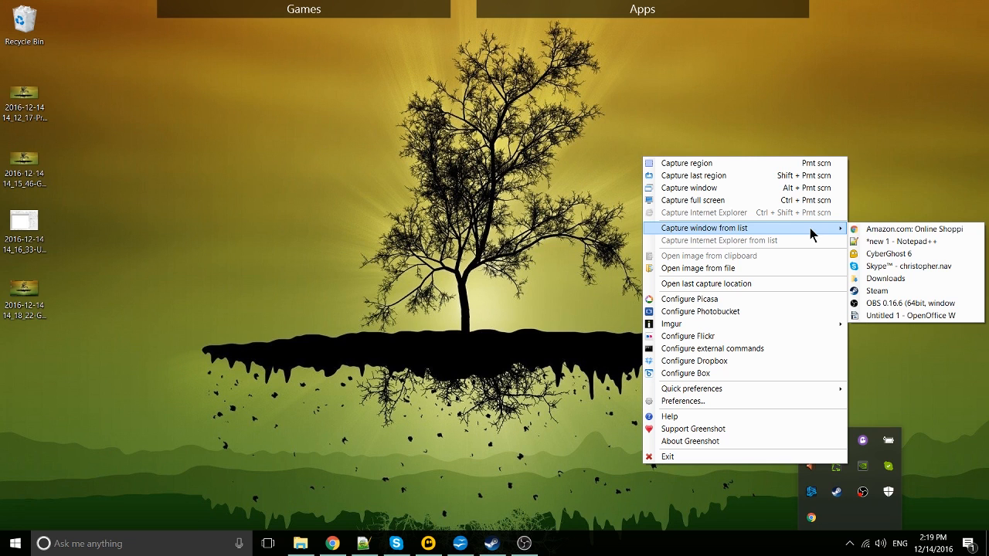
mouse_move(914, 228)
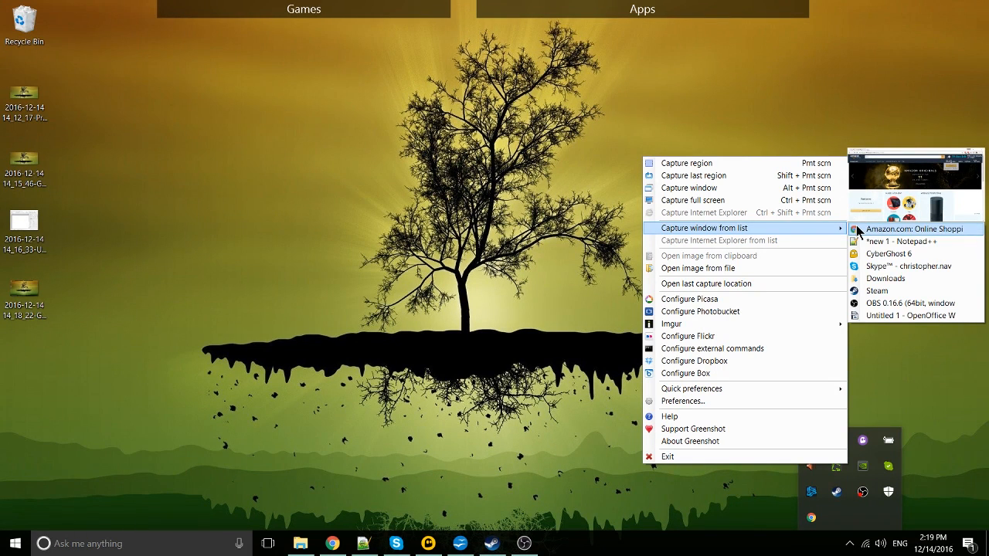
Capture the Amazon shopping window from the window list and save it as a PNG on the desktop
click(917, 228)
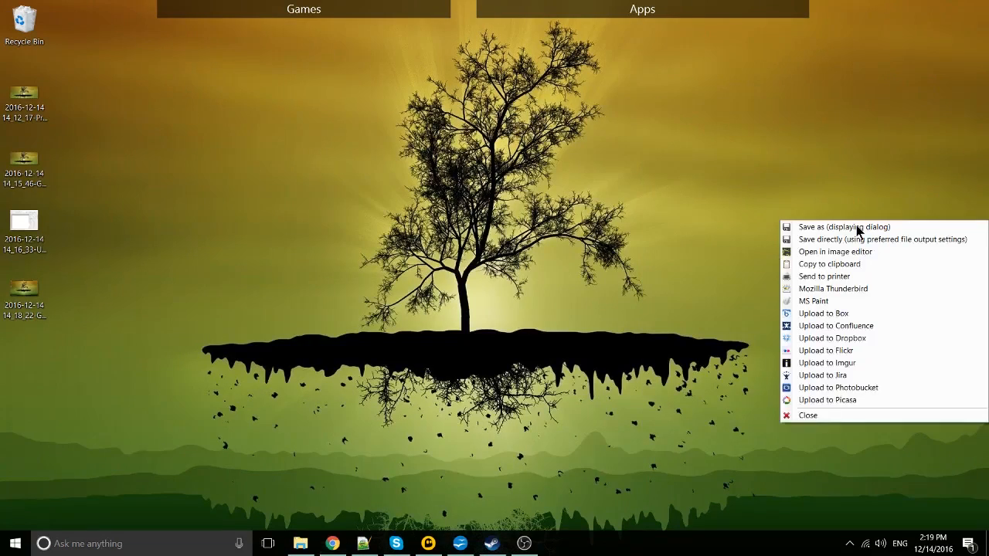
click(843, 226)
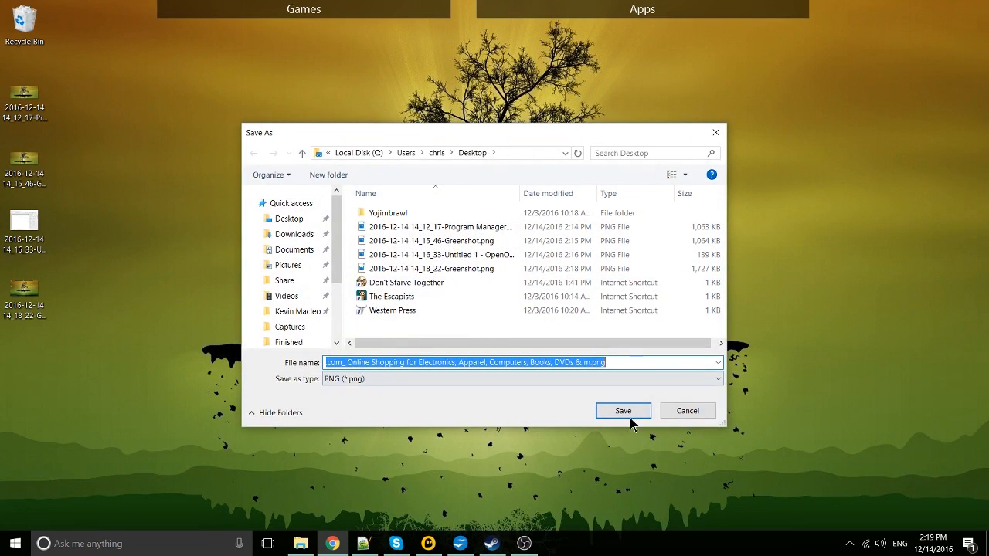
click(623, 411)
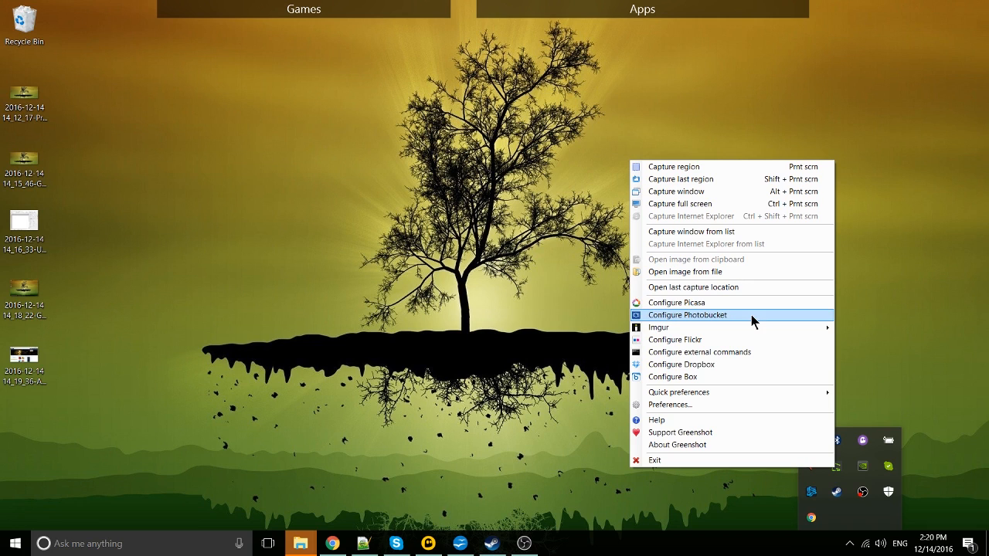
mouse_move(746, 393)
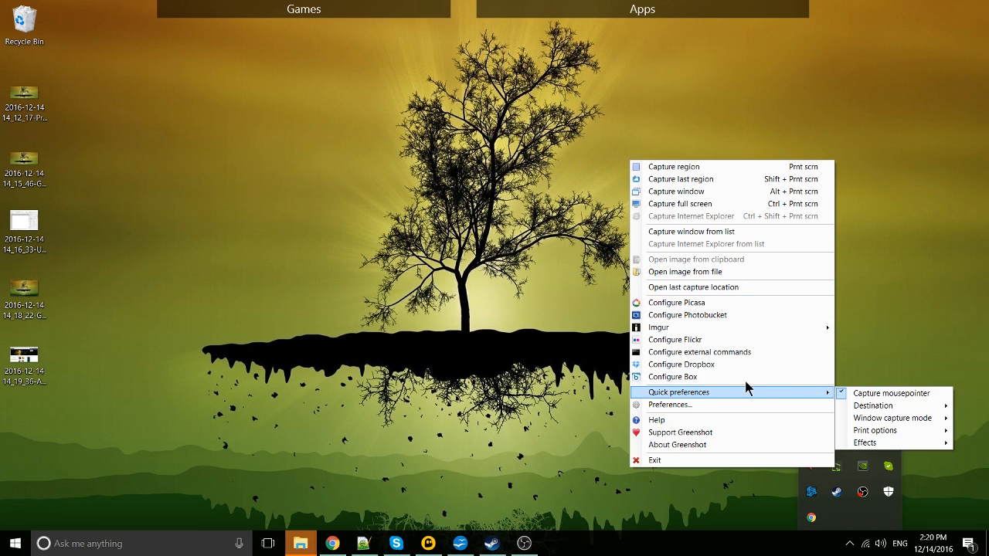
mouse_move(690, 301)
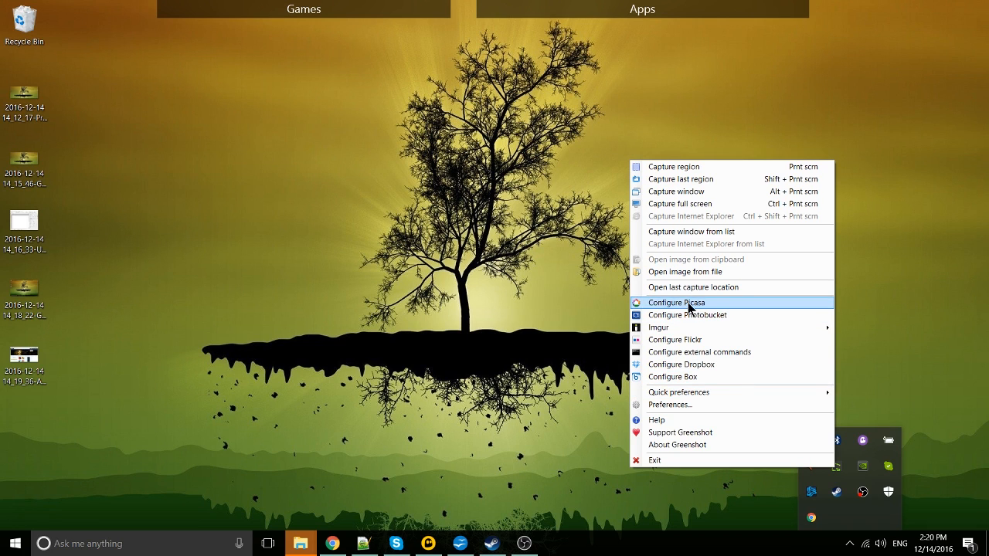
mouse_move(678, 392)
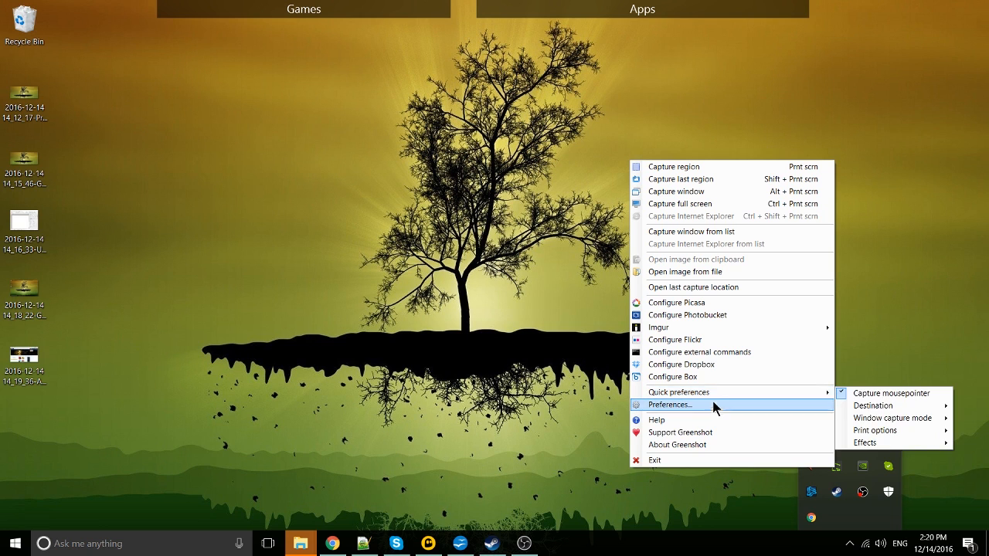
Open Greenshot Settings, review the General hotkeys, and show the Capture preferences
click(669, 405)
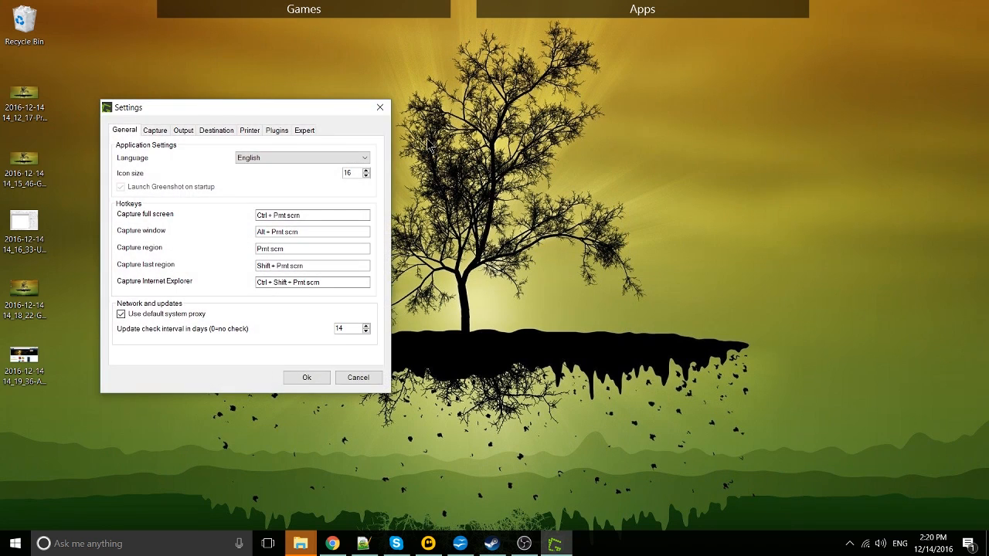
drag(126, 107, 398, 163)
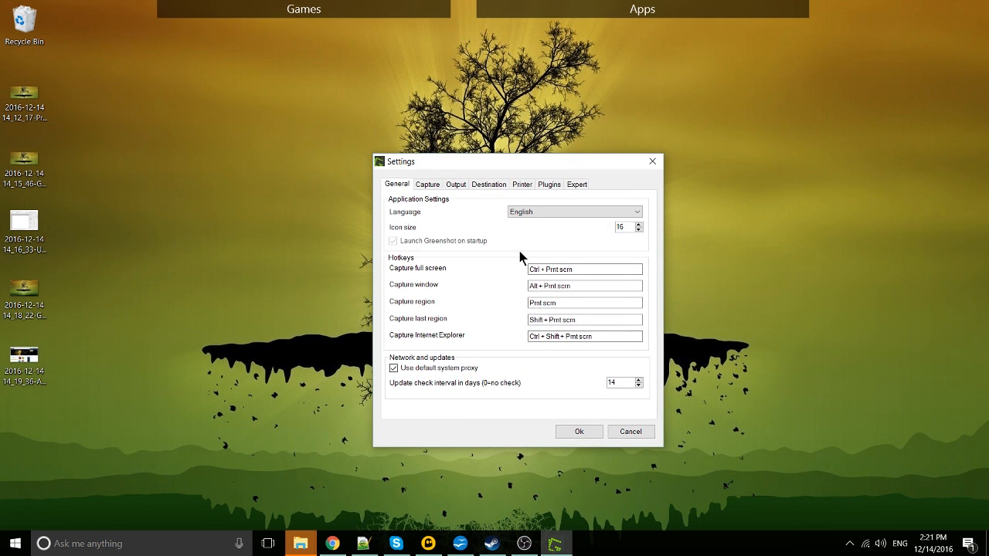
click(584, 269)
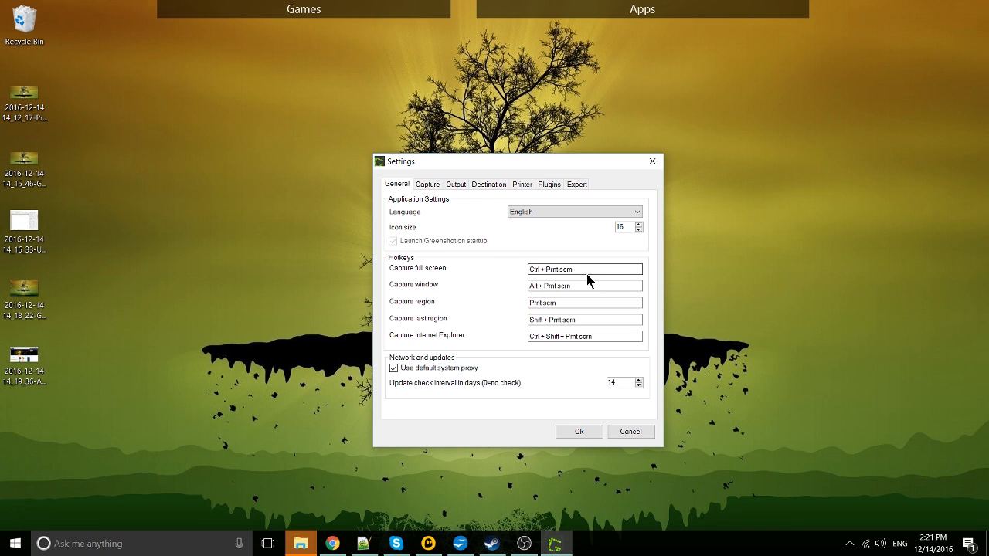
mouse_move(530, 300)
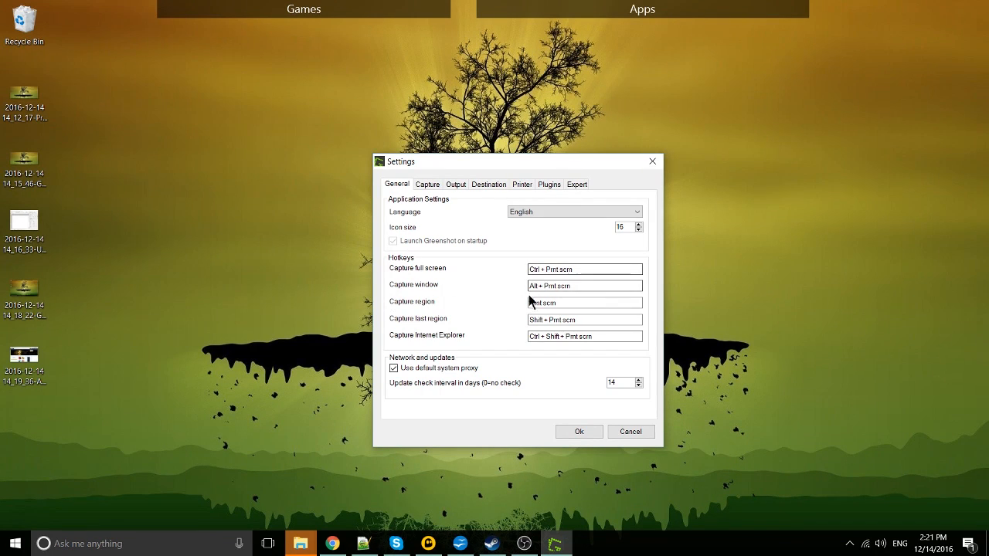
click(608, 269)
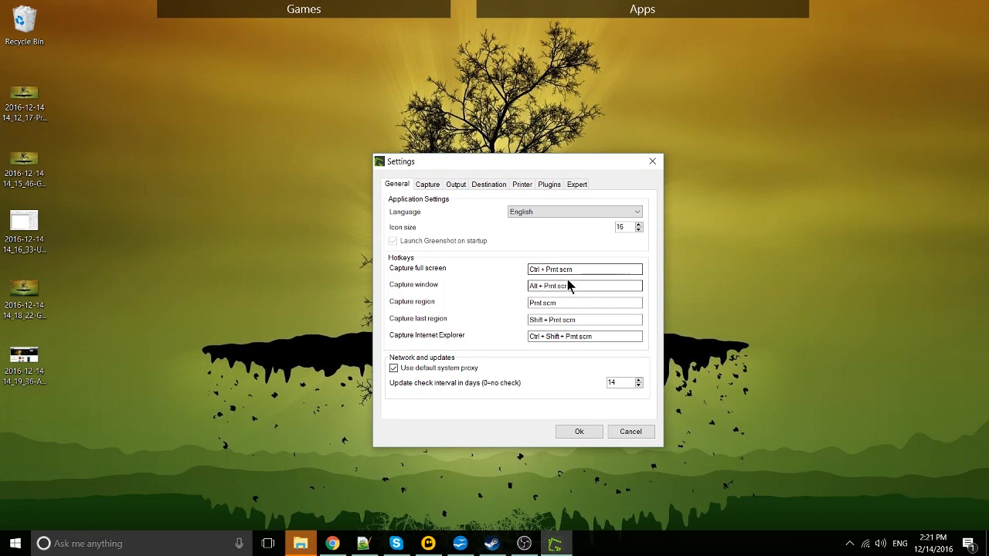
click(426, 184)
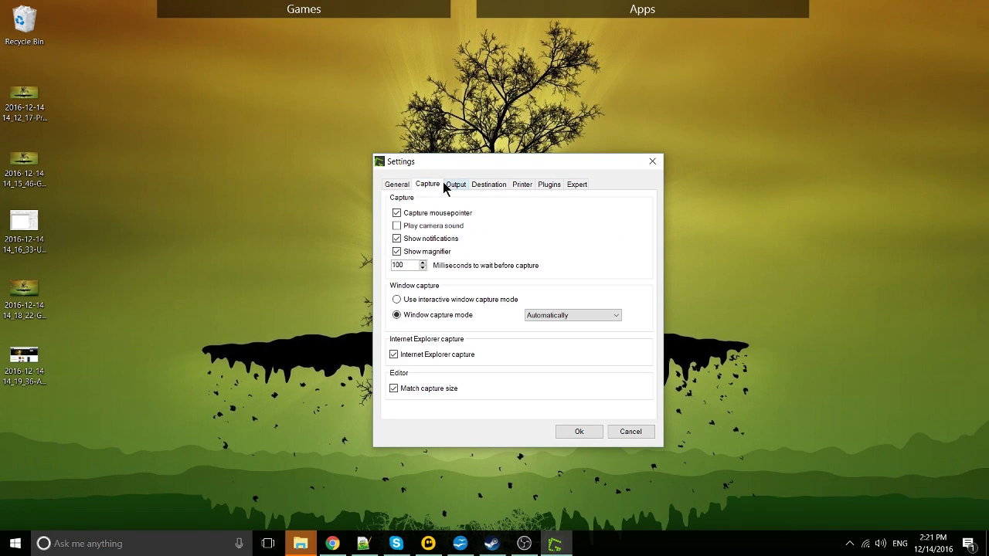
Show the Output preferences and select the desktop storage location path
click(454, 184)
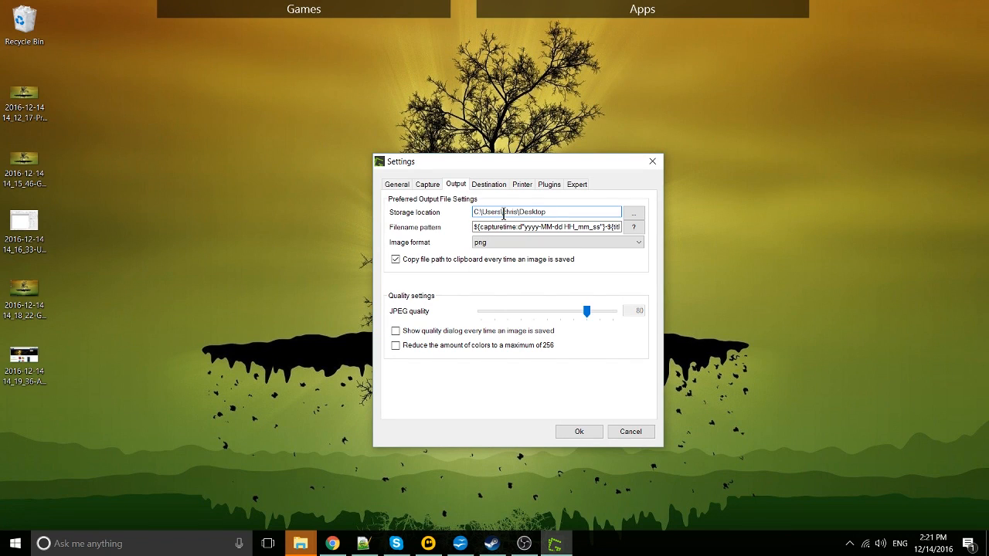
triple_click(544, 211)
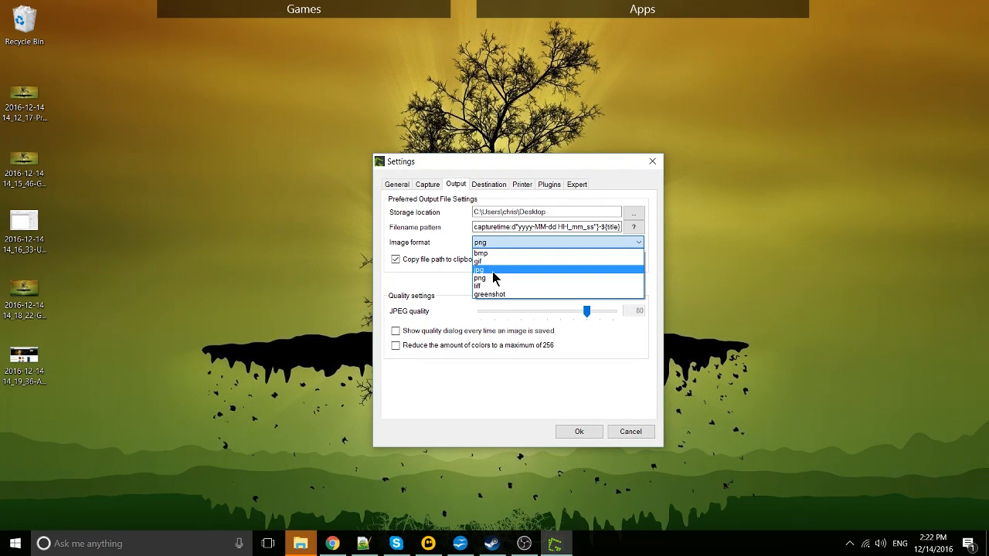
Try jpg as the image format, return to png, and nudge the JPEG quality slider
click(479, 269)
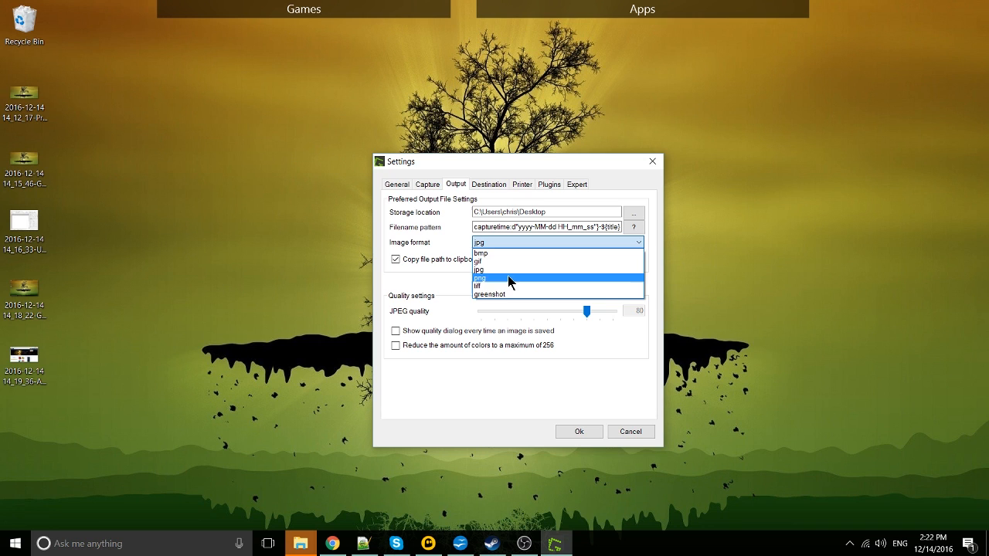
click(480, 278)
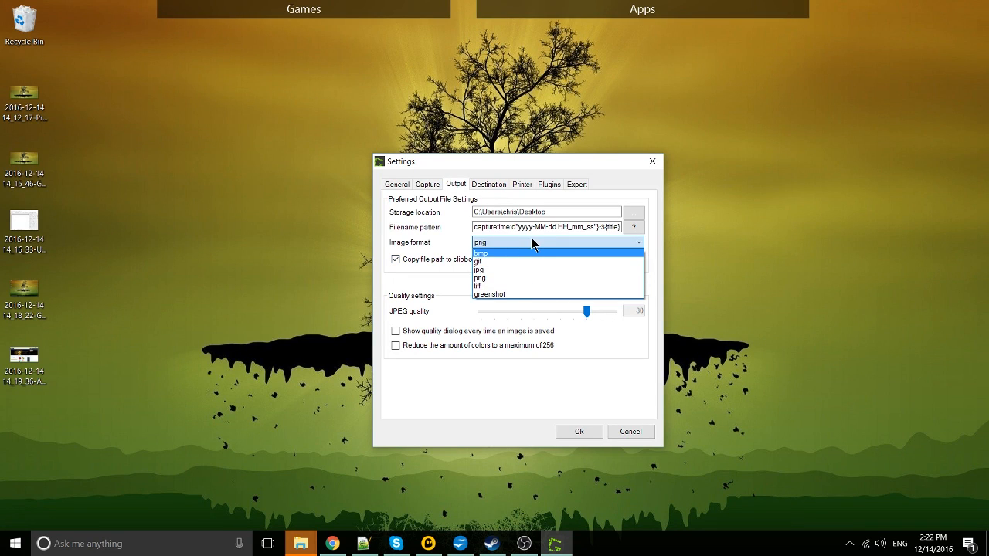
click(480, 278)
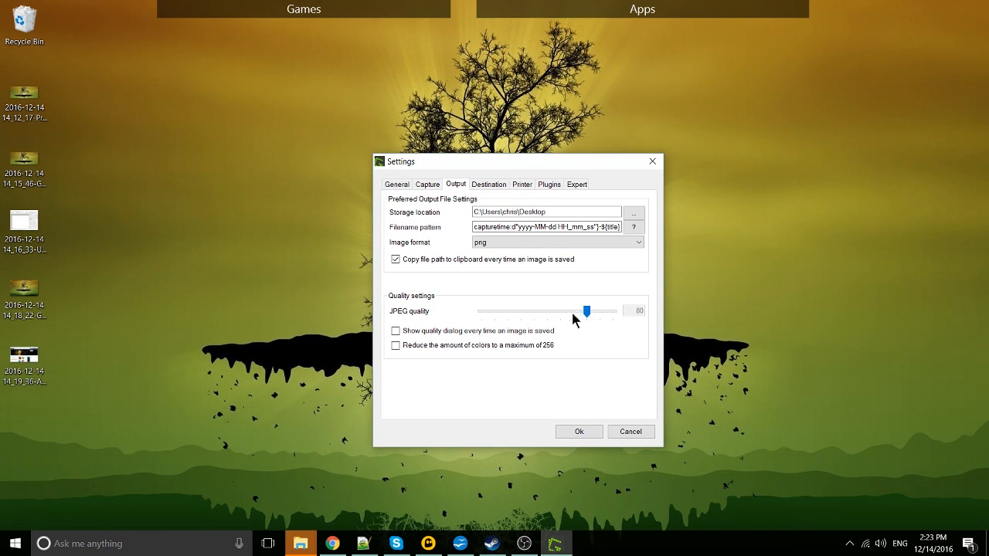
drag(588, 309, 606, 309)
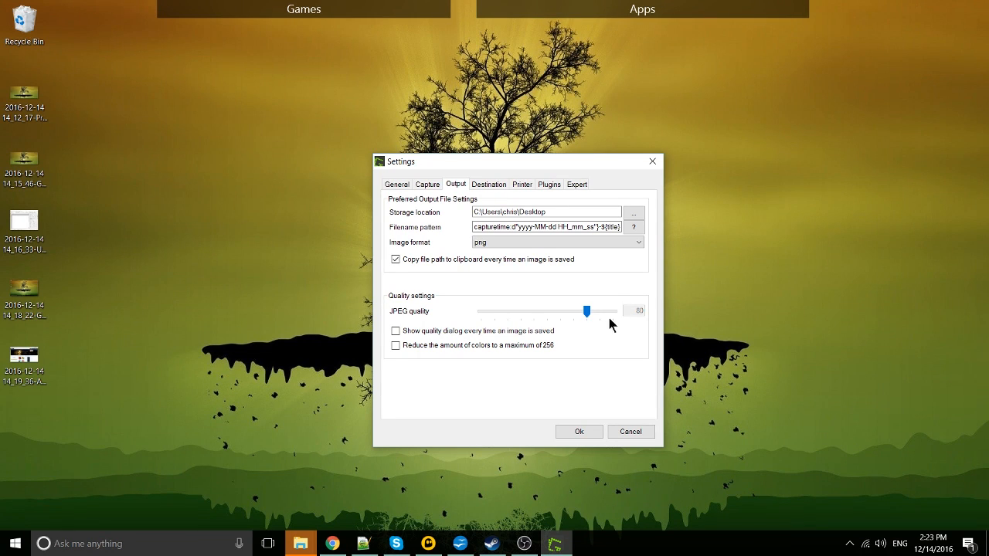
mouse_move(618, 317)
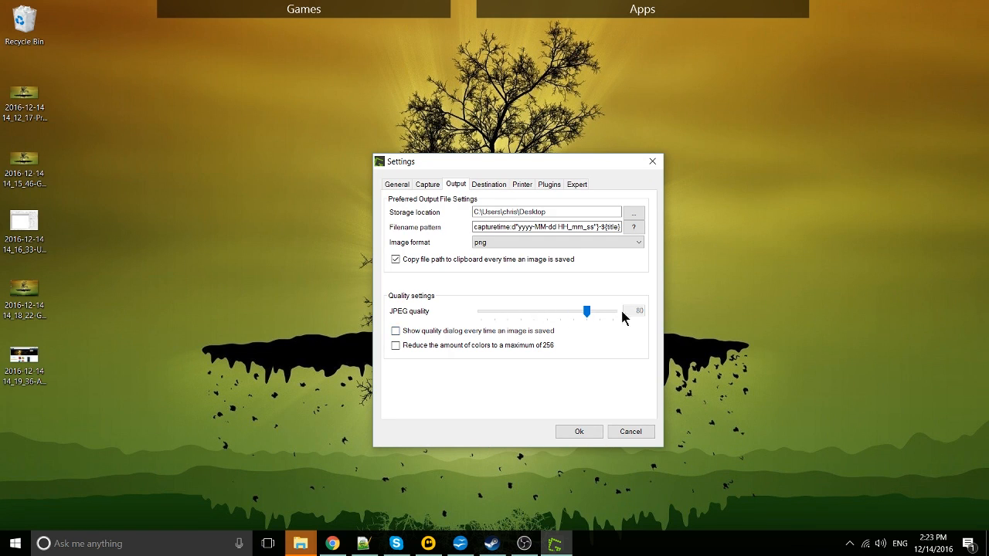
mouse_move(489, 184)
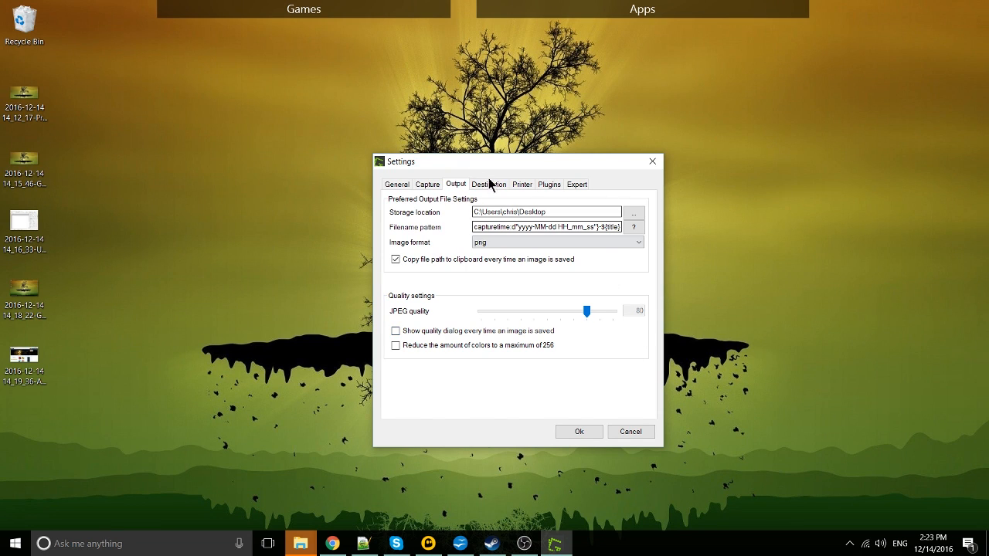
Show the installed Plugins list and select the Box Plugin entry
click(548, 183)
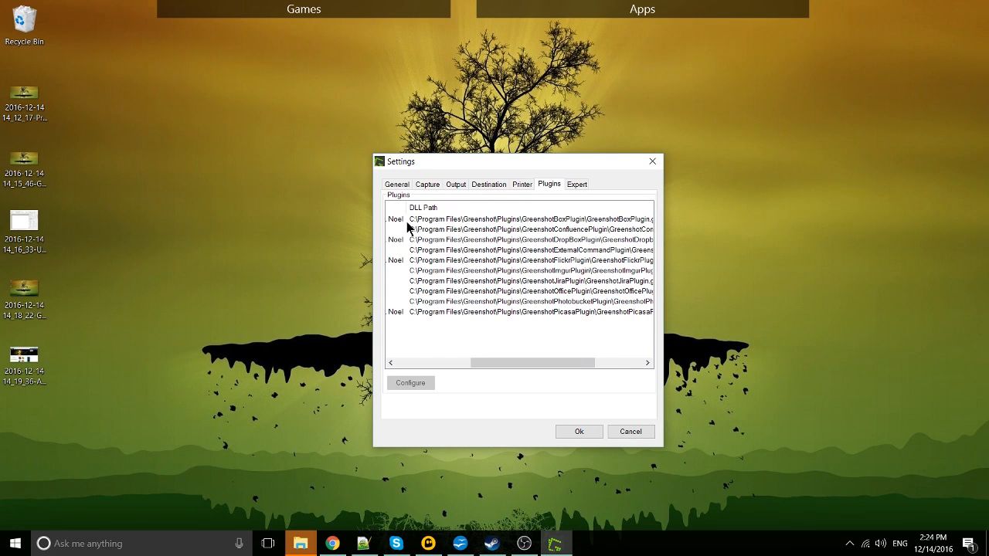
mouse_move(449, 232)
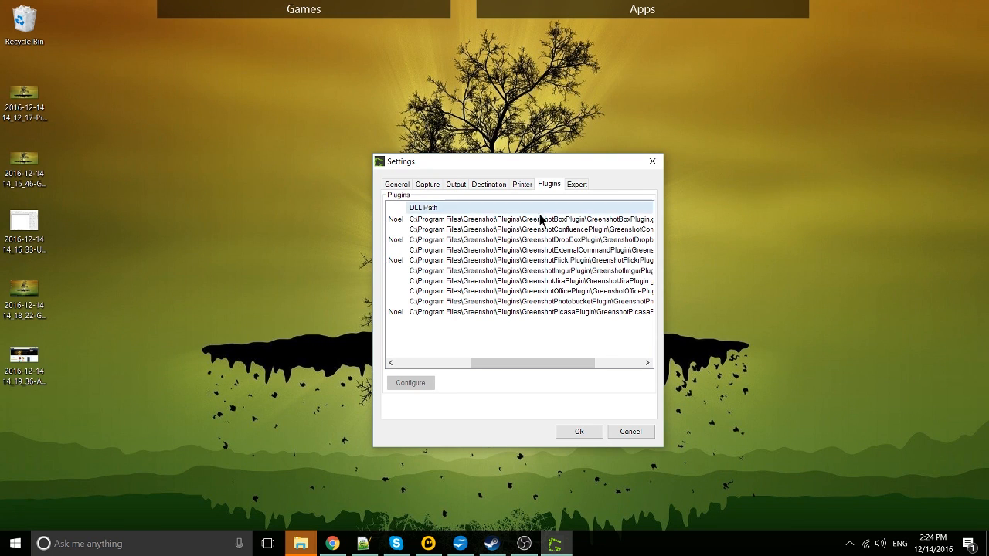
drag(549, 362, 456, 362)
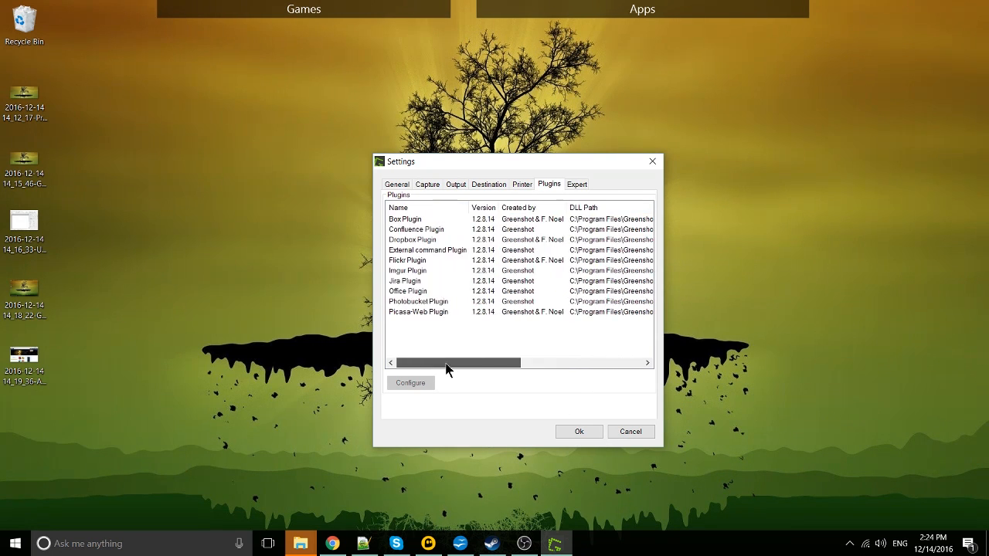
click(405, 219)
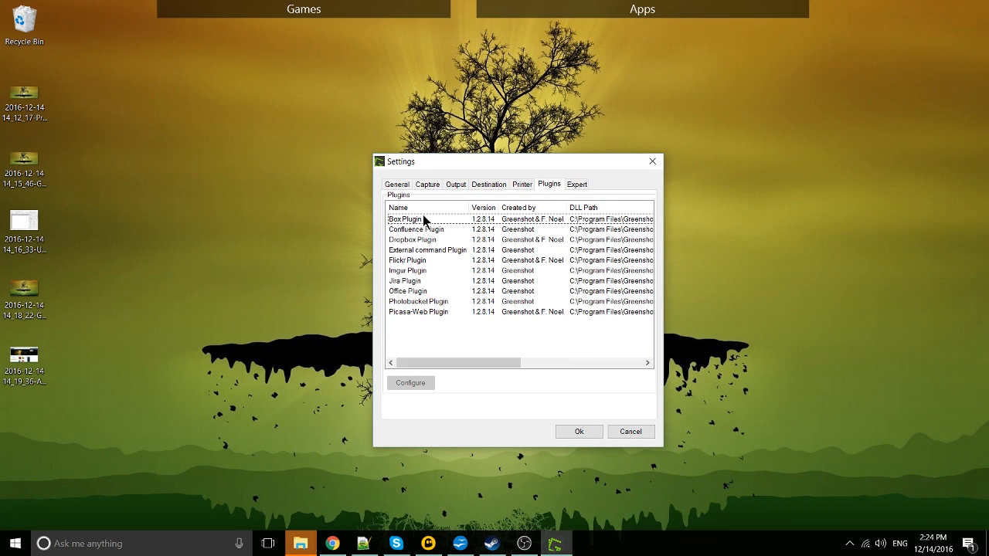
mouse_move(452, 241)
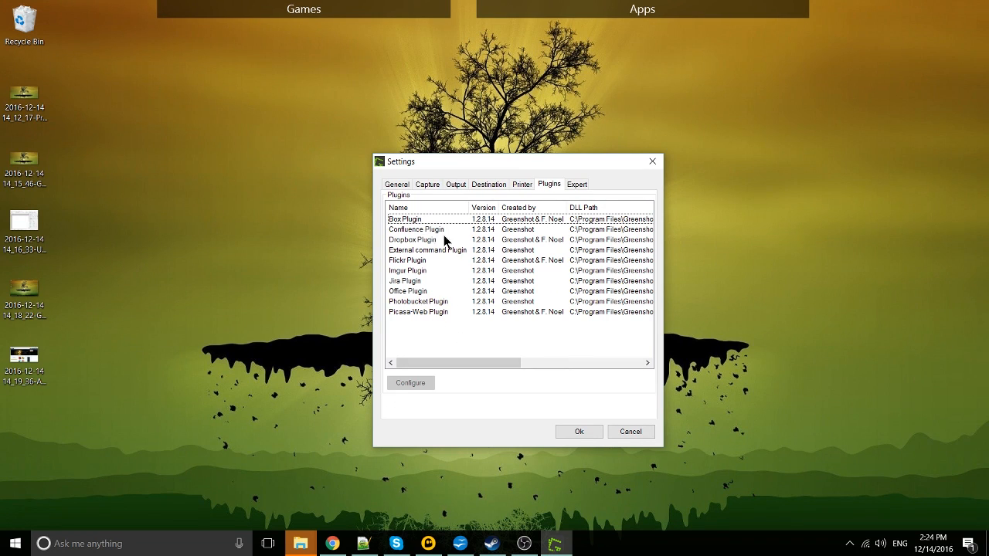
mouse_move(456, 247)
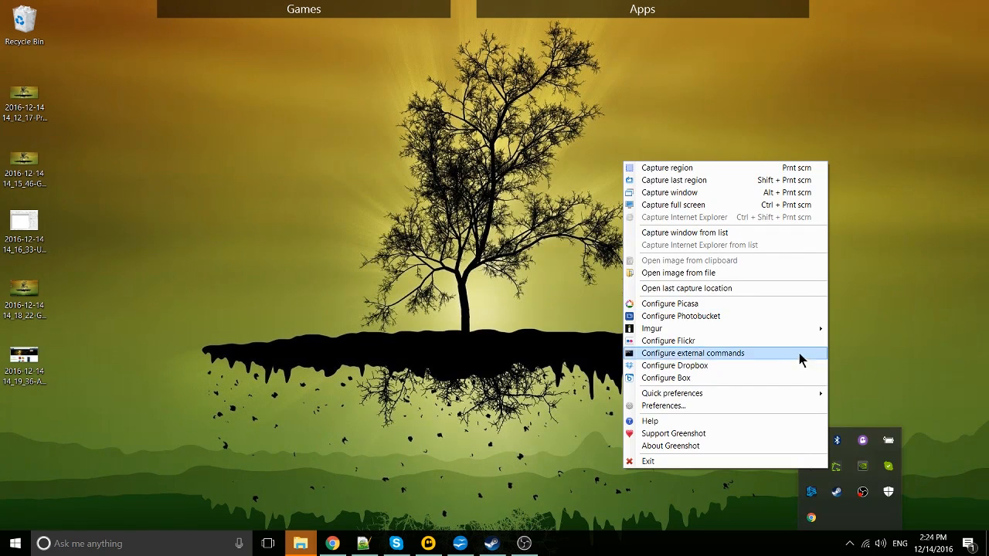
mouse_move(782, 313)
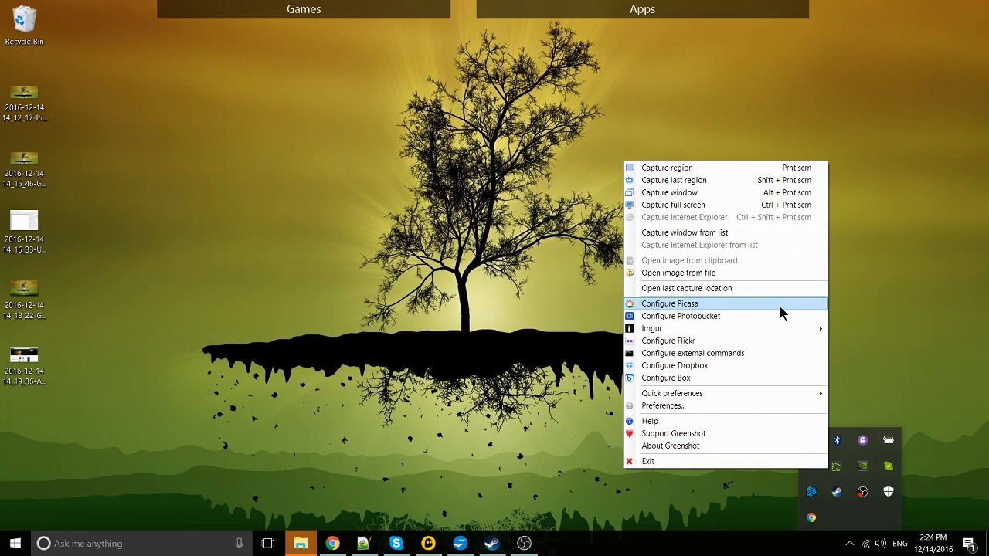
mouse_move(777, 323)
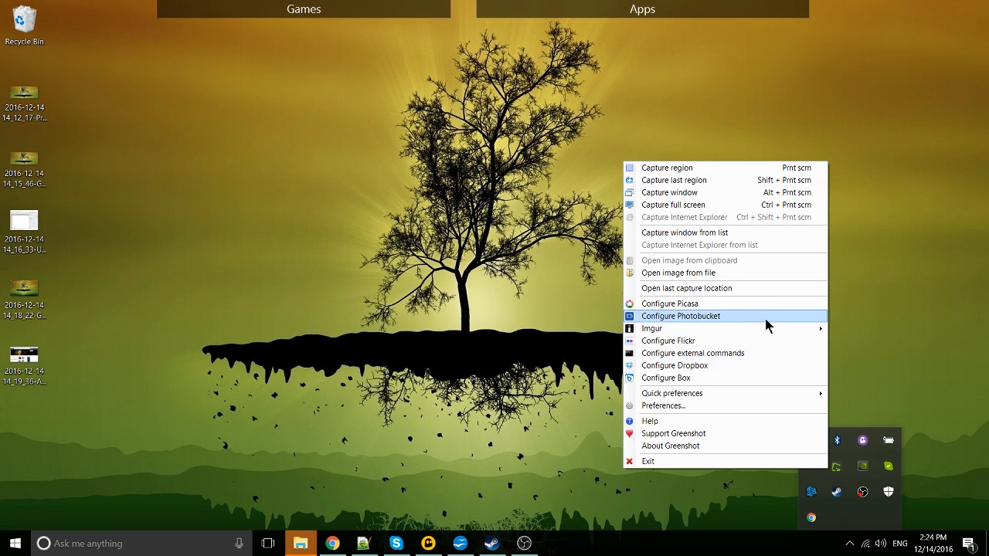
Bring up the Photobucket upload settings, keeping png as the image format
click(680, 315)
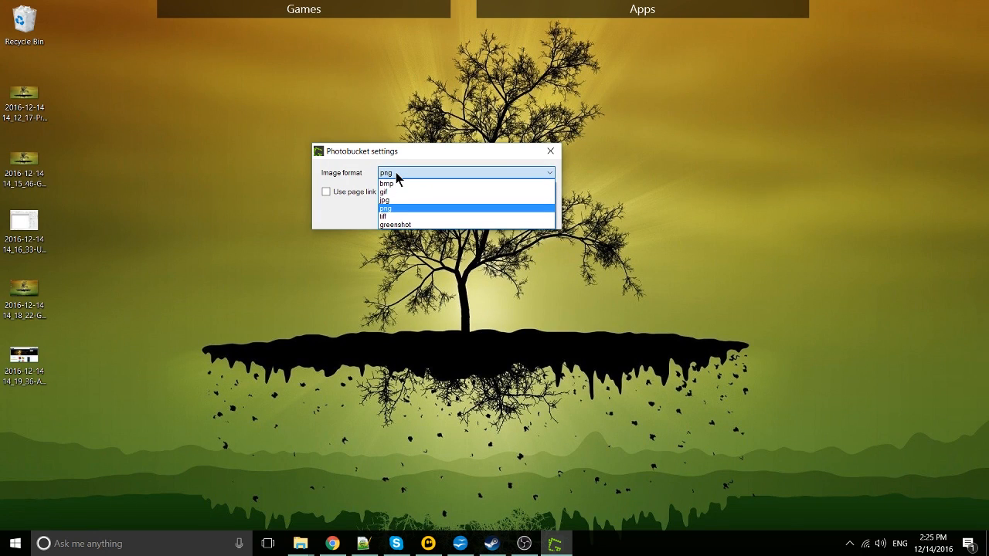
click(385, 207)
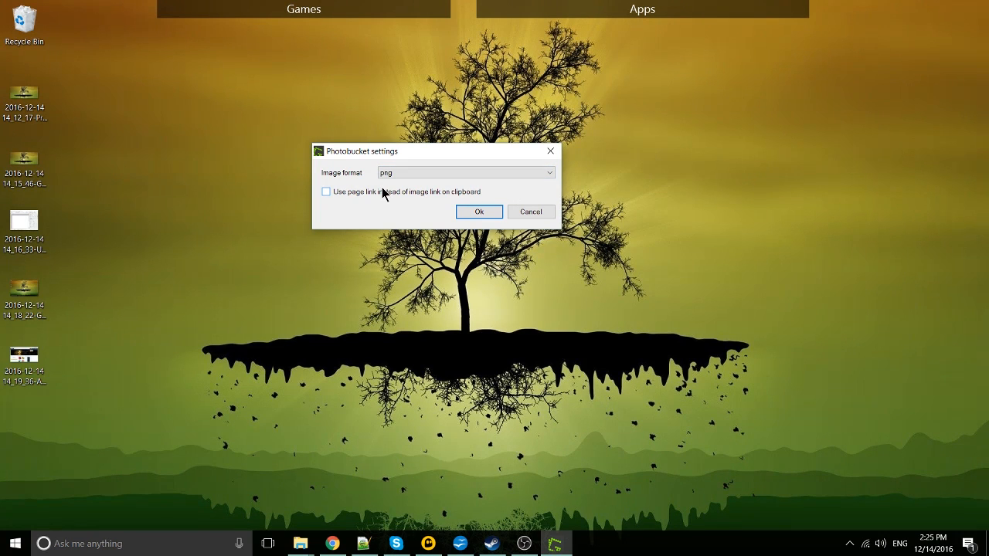
mouse_move(383, 197)
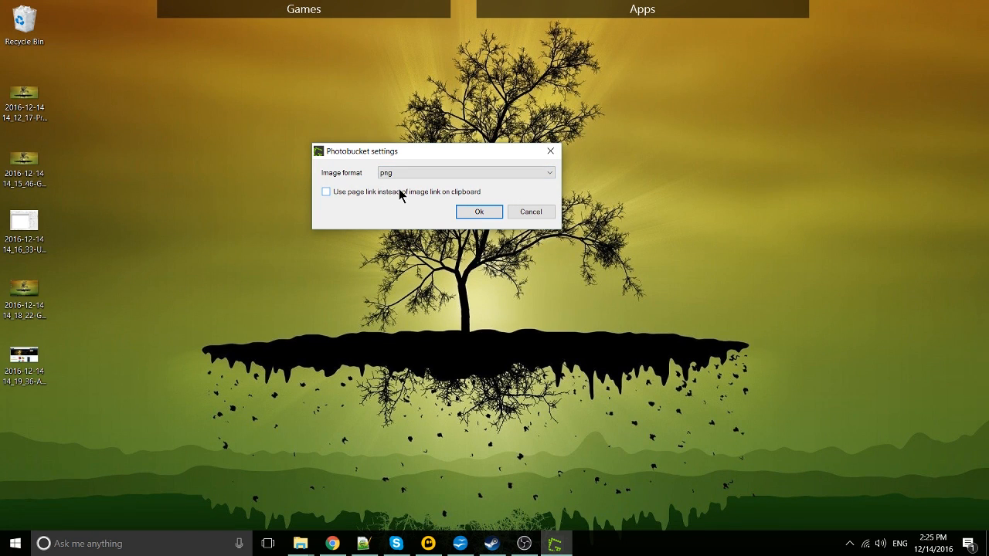
click(28, 225)
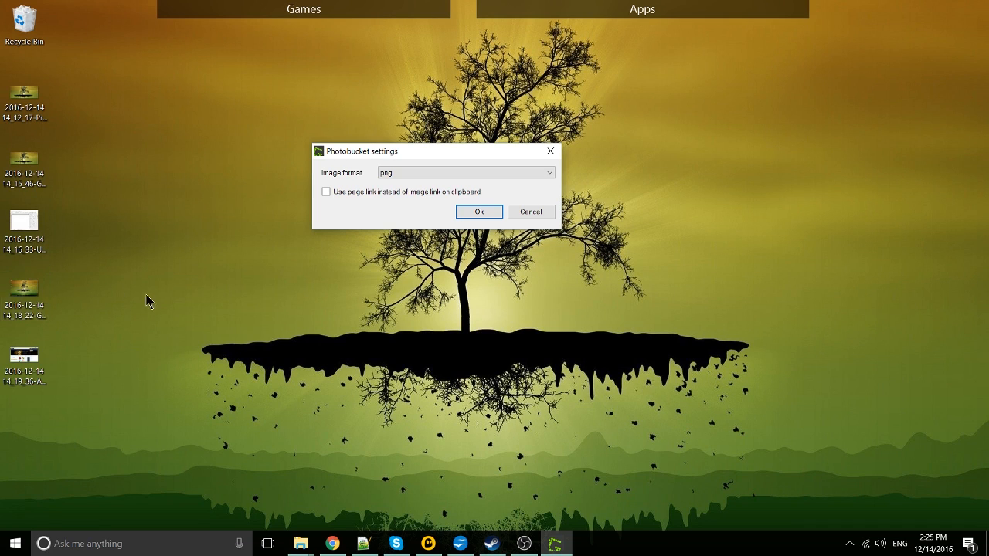
mouse_move(445, 169)
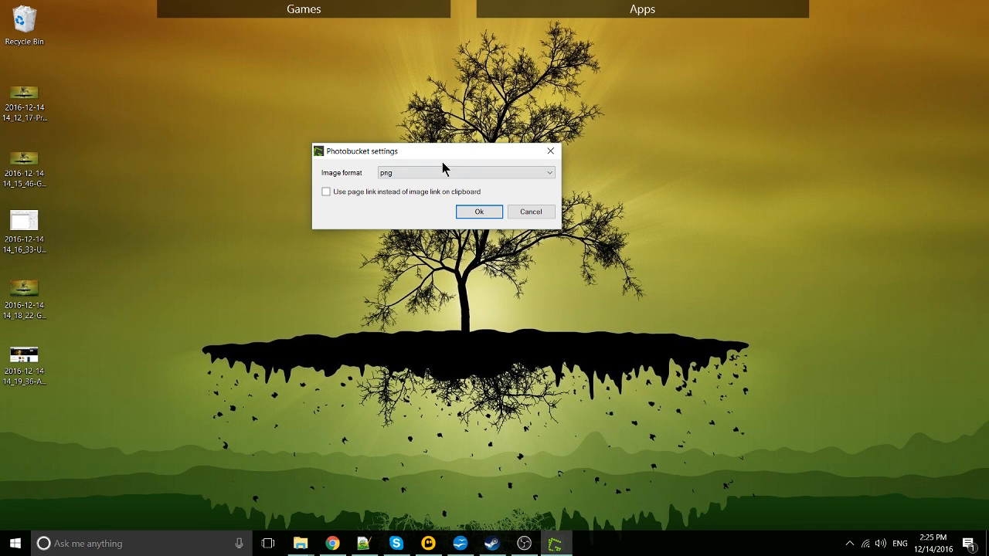
mouse_move(596, 191)
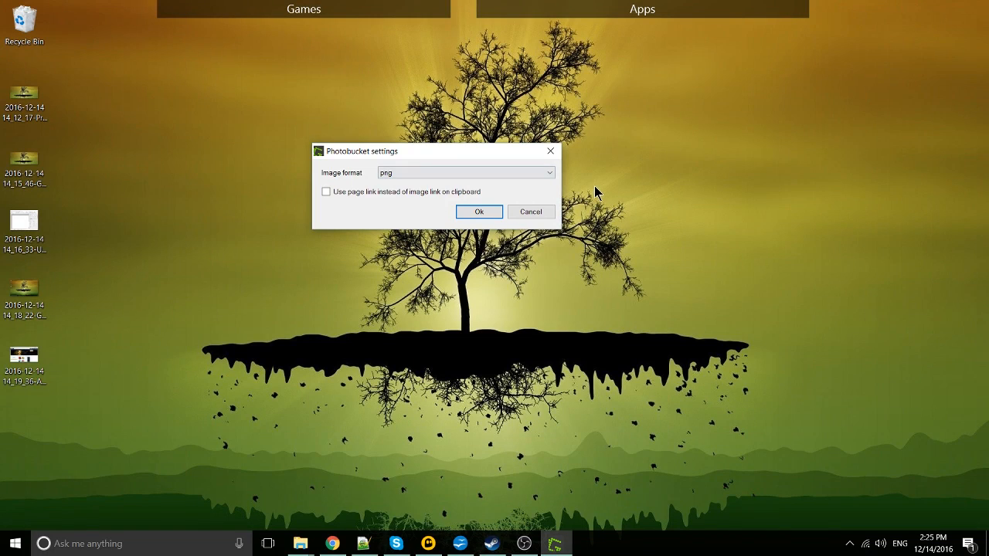
mouse_move(321, 198)
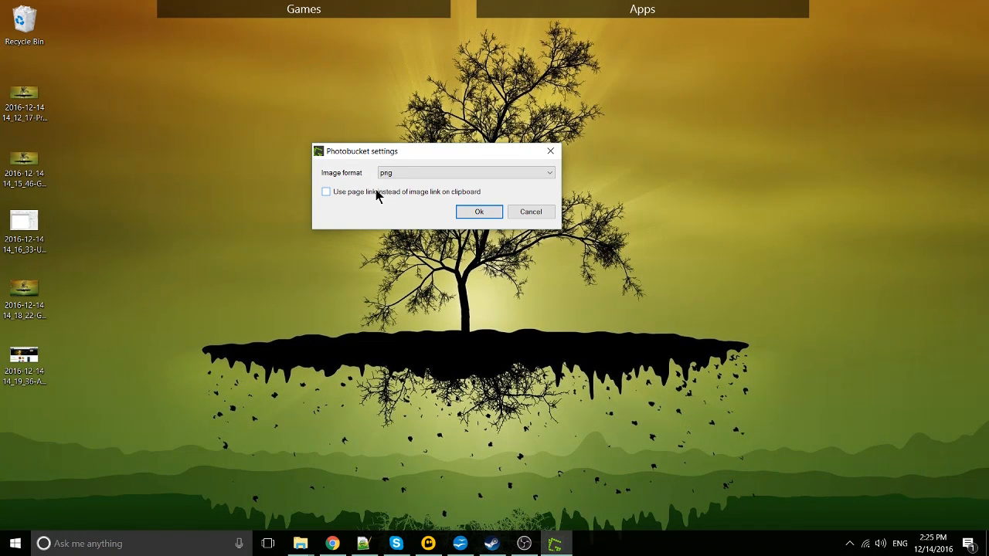
mouse_move(363, 203)
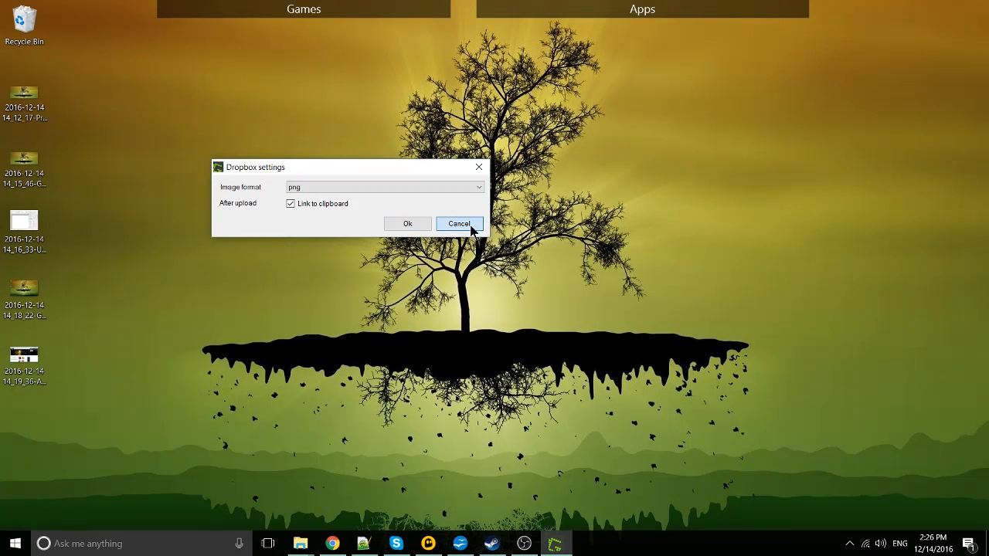
Cancel the Dropbox settings window without saving changes
click(458, 223)
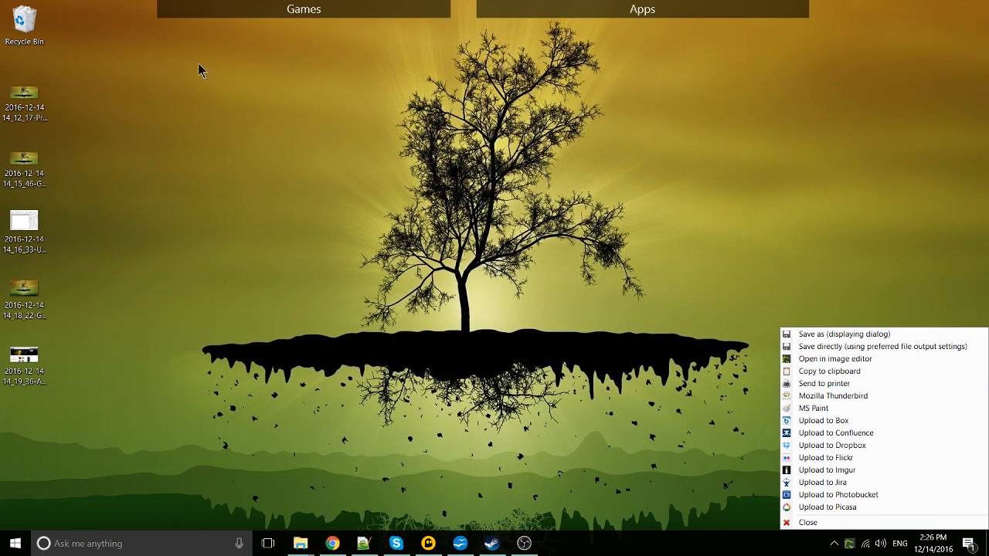
mouse_move(833, 339)
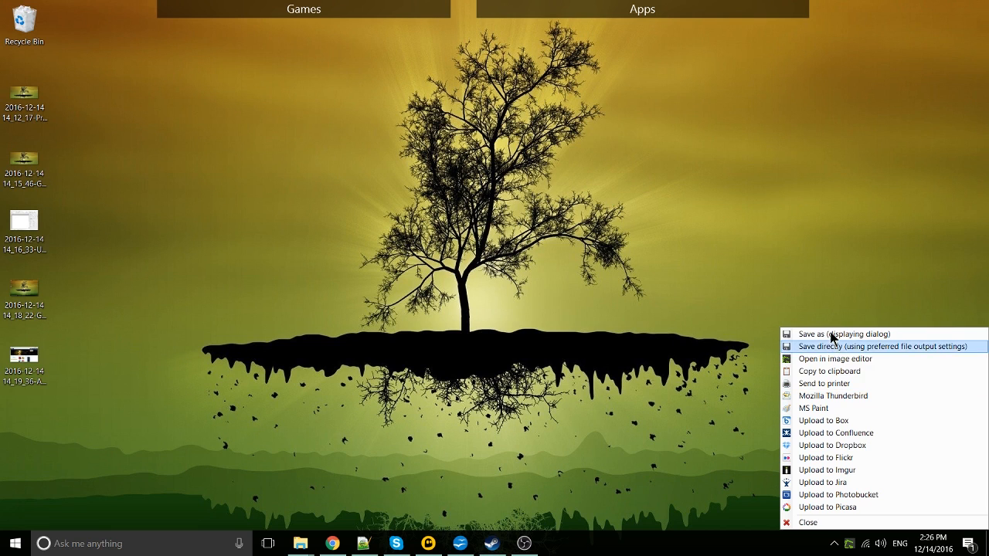
mouse_move(840, 420)
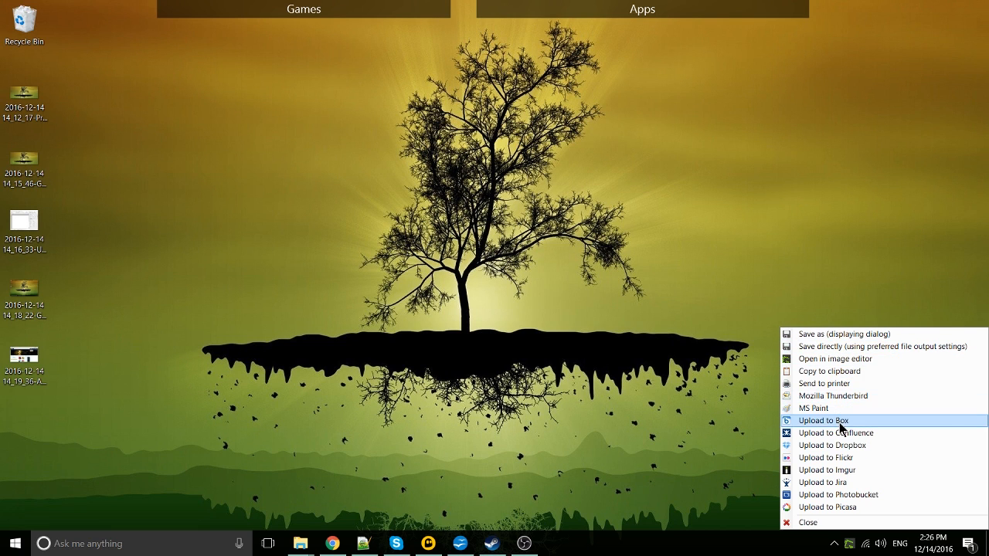
mouse_move(835, 458)
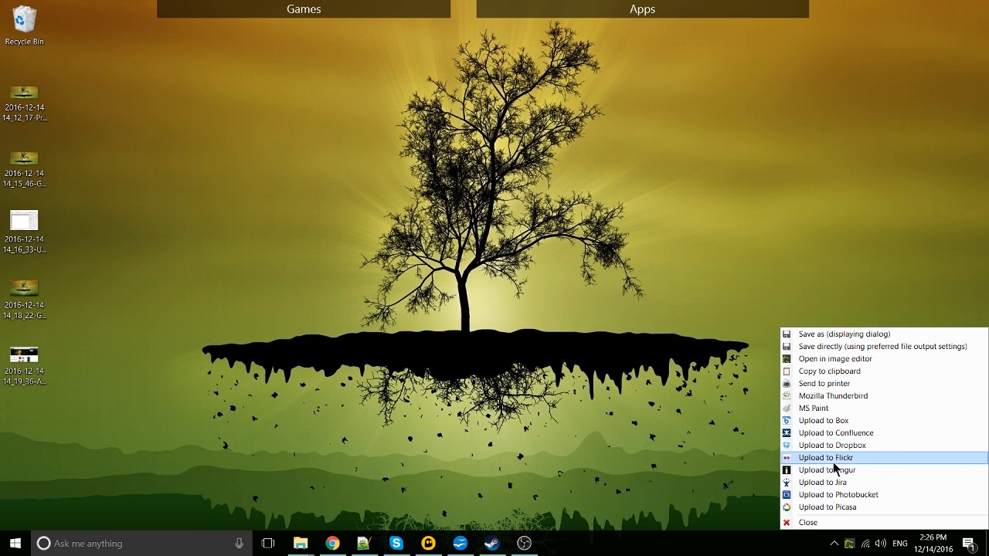
mouse_move(889, 467)
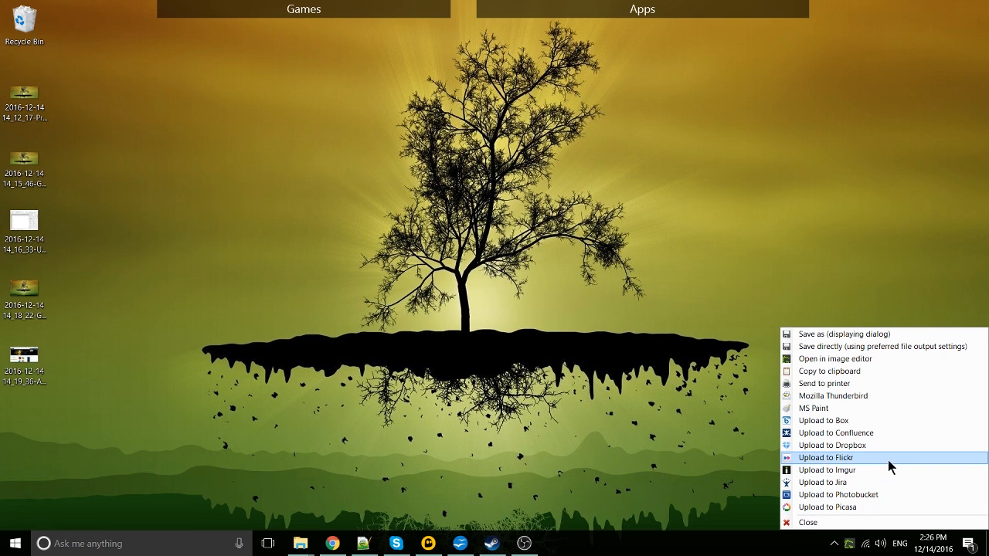
mouse_move(847, 448)
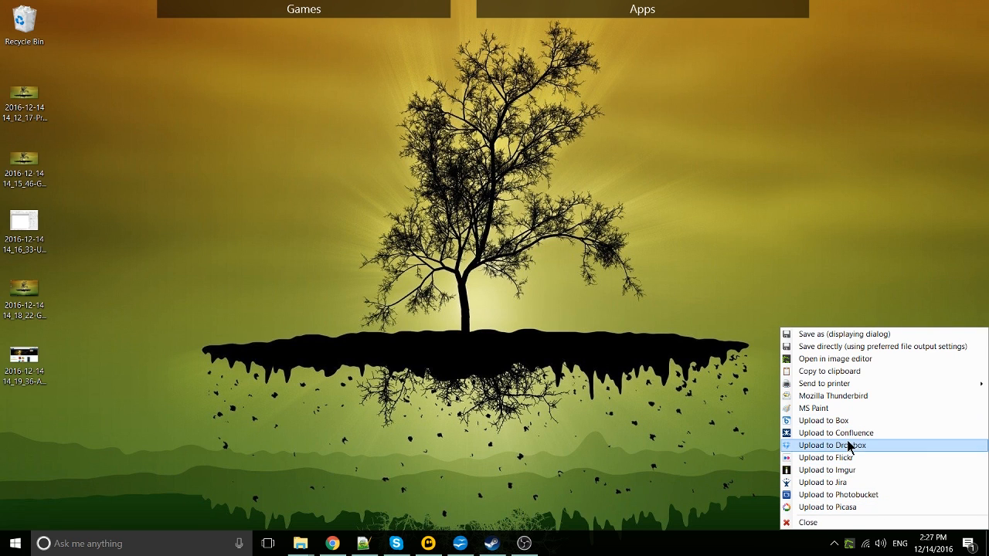
mouse_move(855, 450)
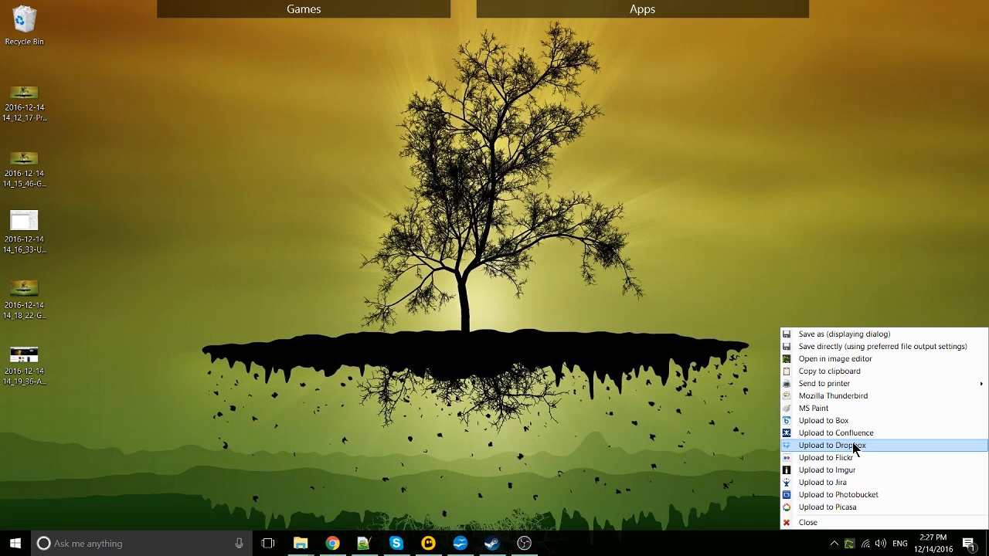
Choose 'Upload to Dropbox' for the new capture
click(831, 445)
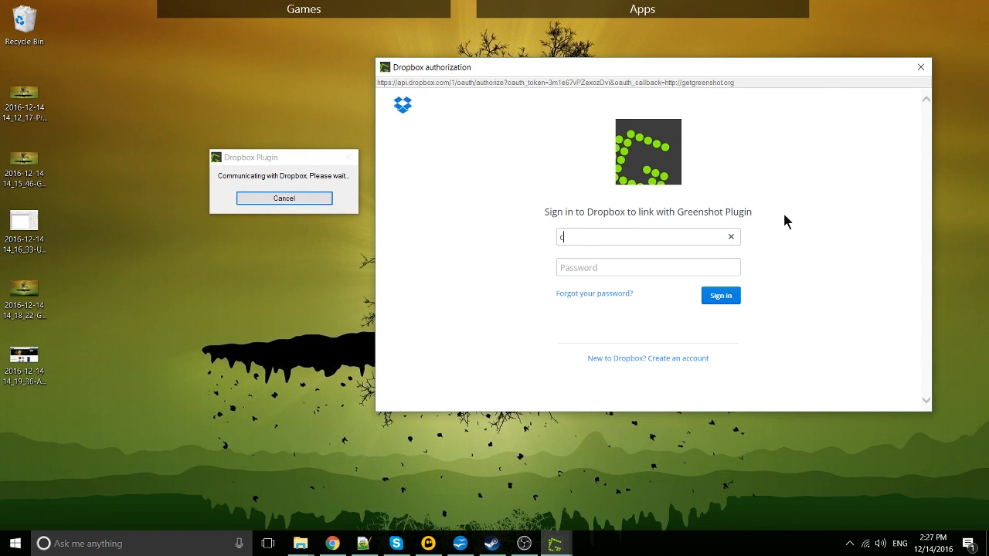
Sign in to Dropbox as 'christutorialsyt' and allow the Greenshot Plugin access to its folder
text(christutorialsyt)
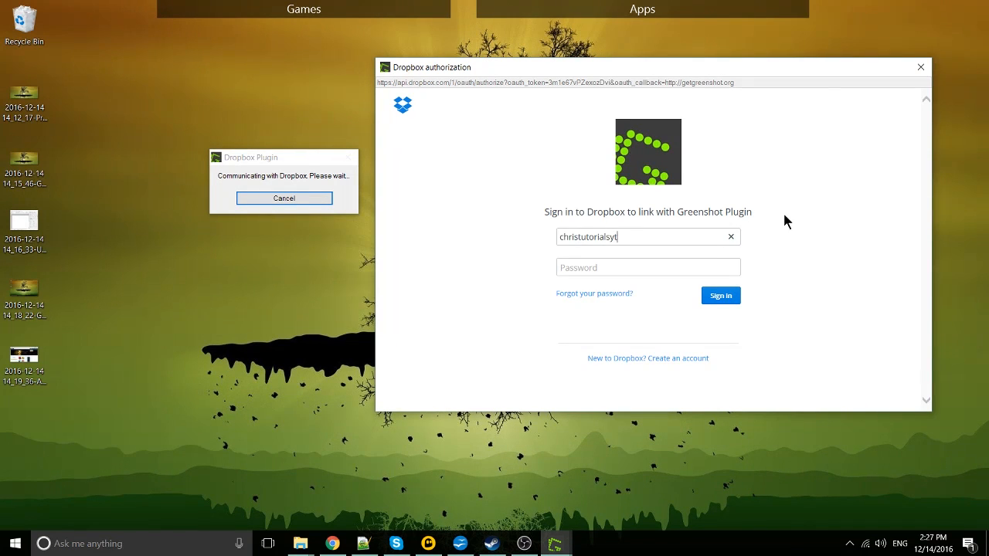
click(720, 295)
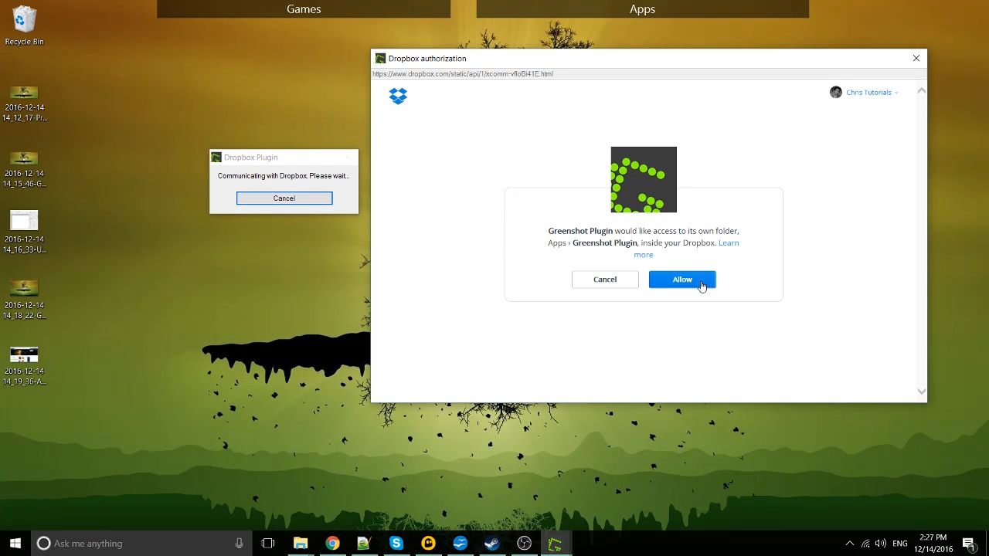
click(681, 279)
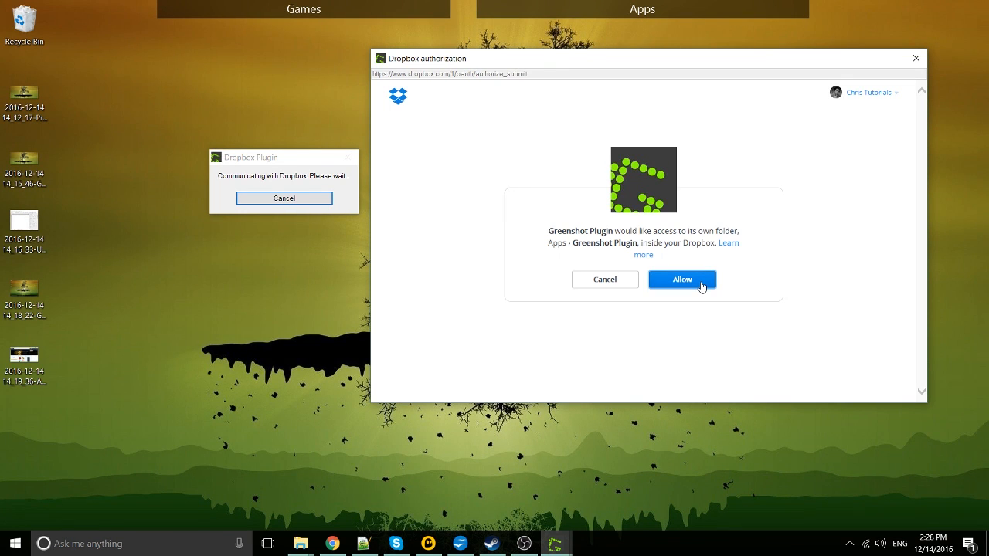
click(683, 279)
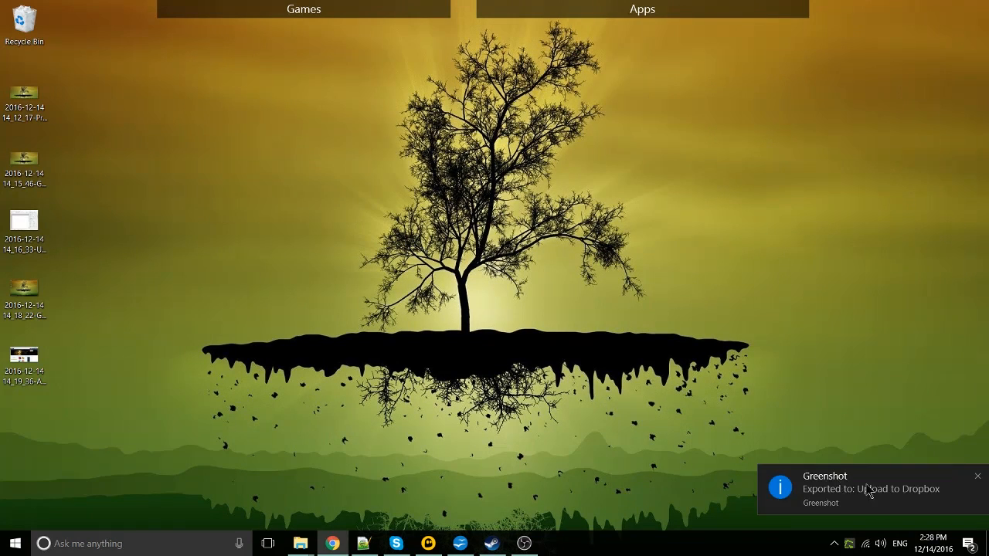
mouse_move(937, 503)
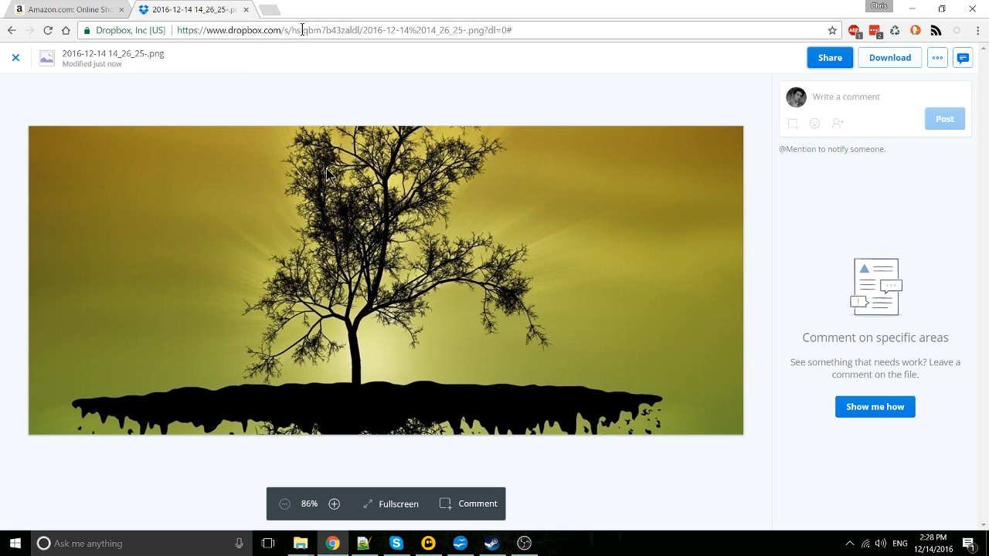
Select the uploaded capture's web address in the browser's address bar
click(321, 31)
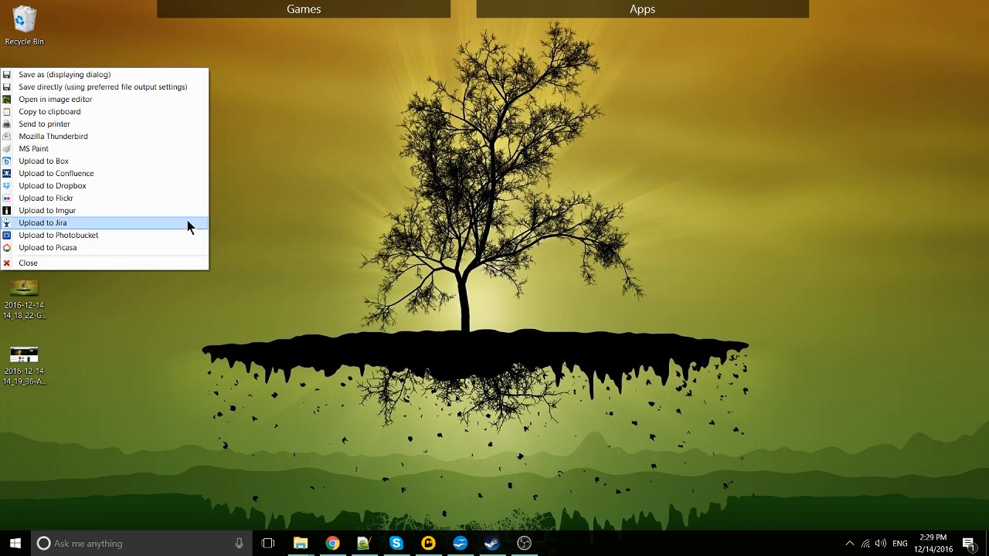
mouse_move(158, 149)
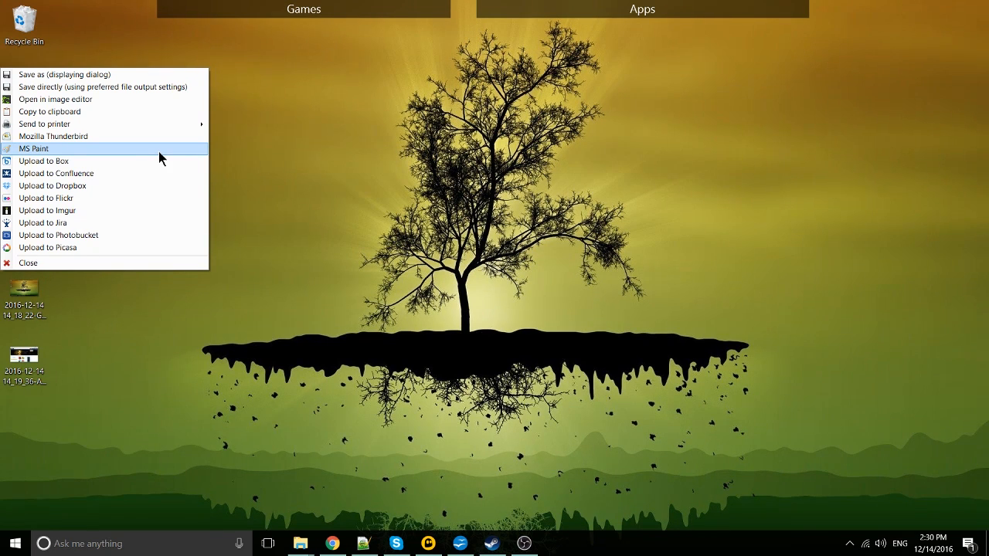
Send the new capture to MS Paint from the capture menu
click(34, 148)
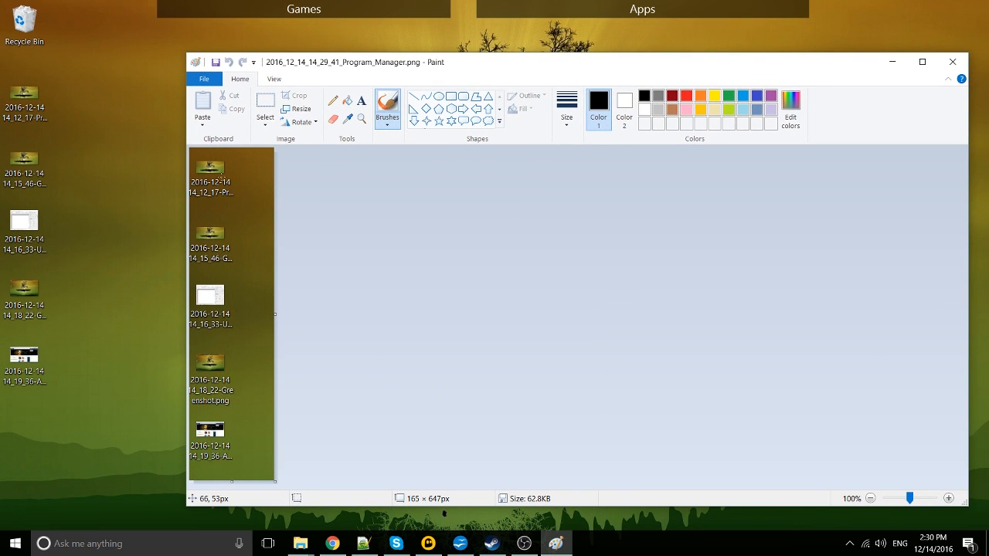
mouse_move(248, 210)
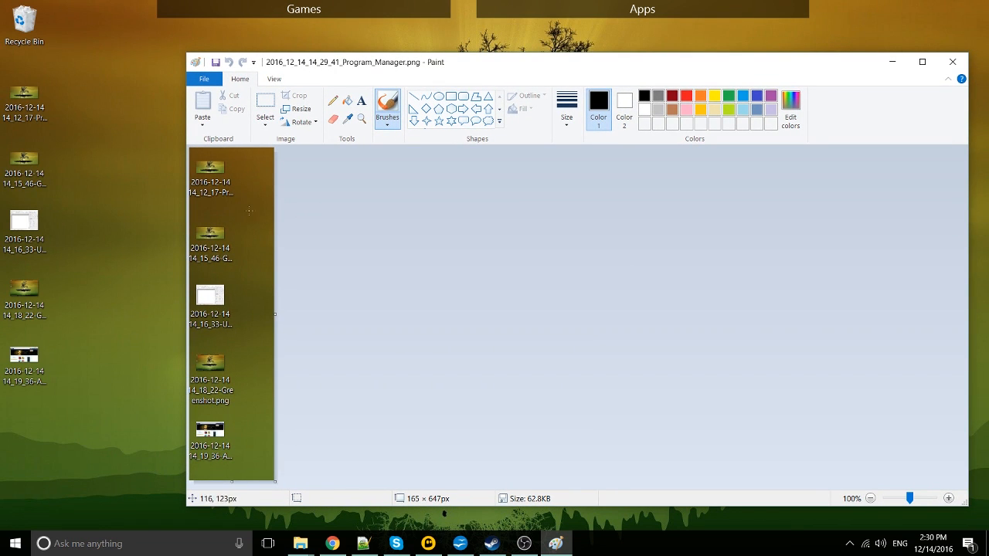
Brush a black circle around the second desktop icon in the capture
drag(193, 219, 263, 263)
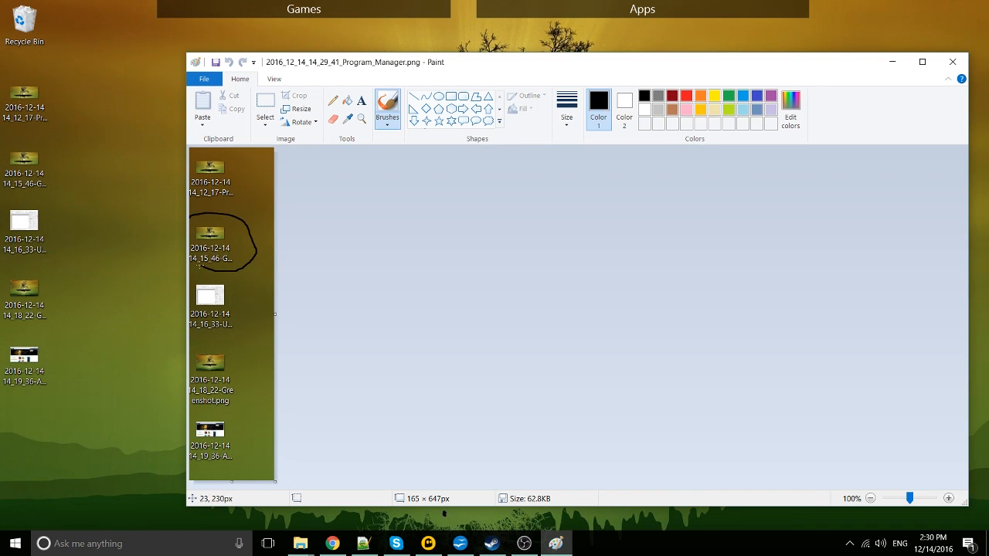
mouse_move(380, 172)
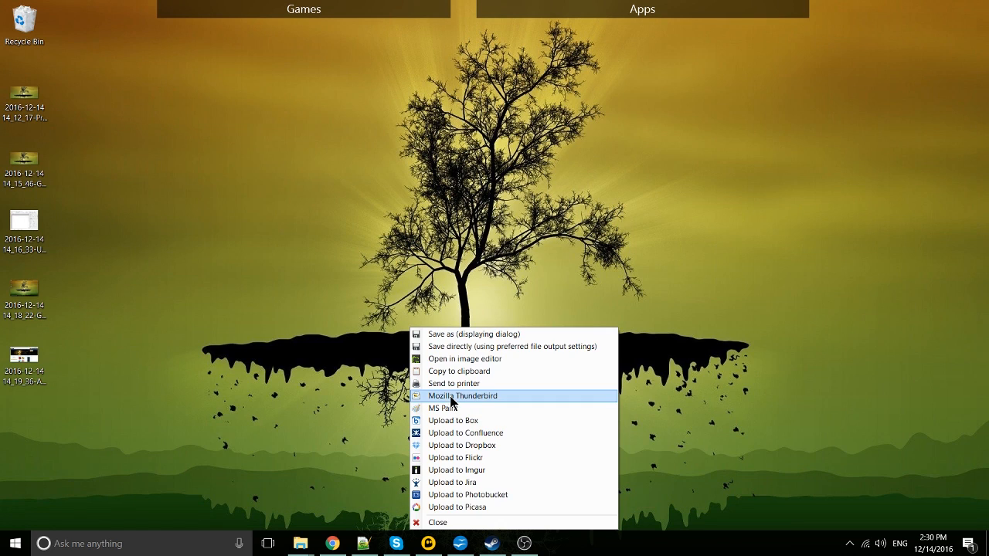
mouse_move(473, 401)
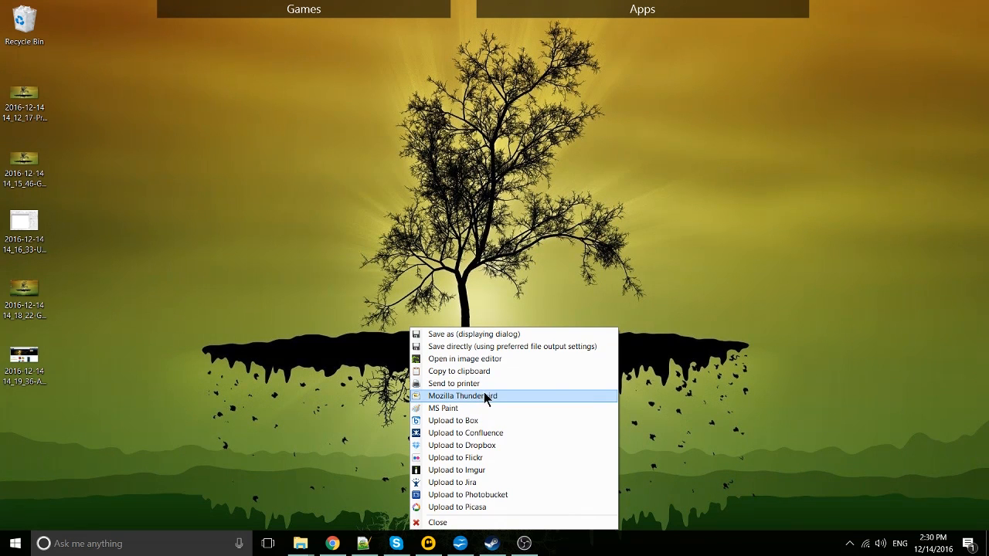
mouse_move(516, 399)
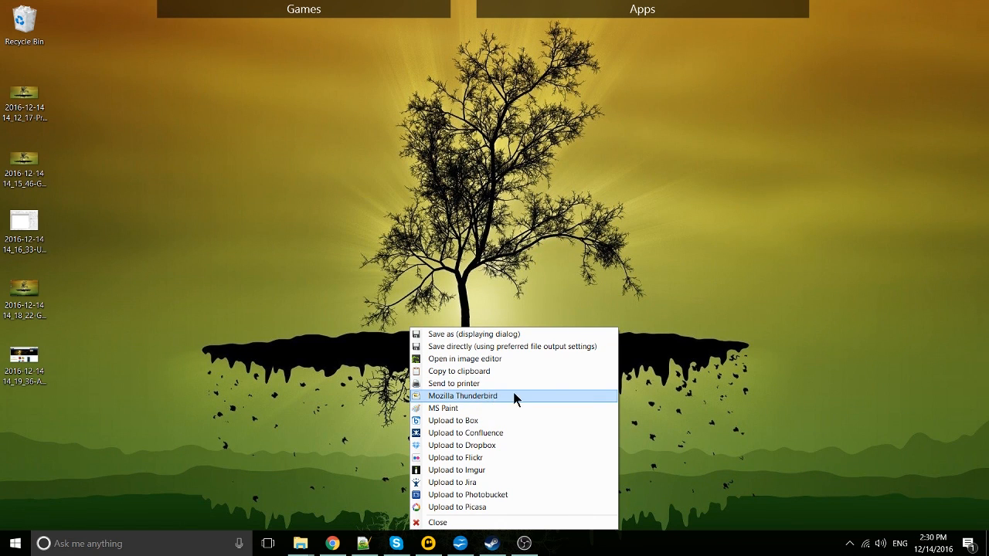
mouse_move(451, 402)
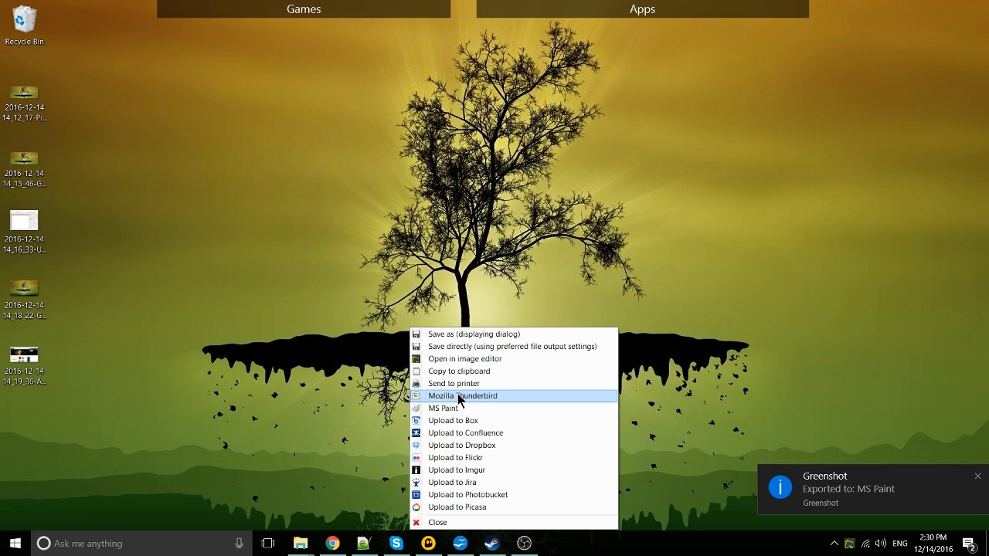
mouse_move(454, 383)
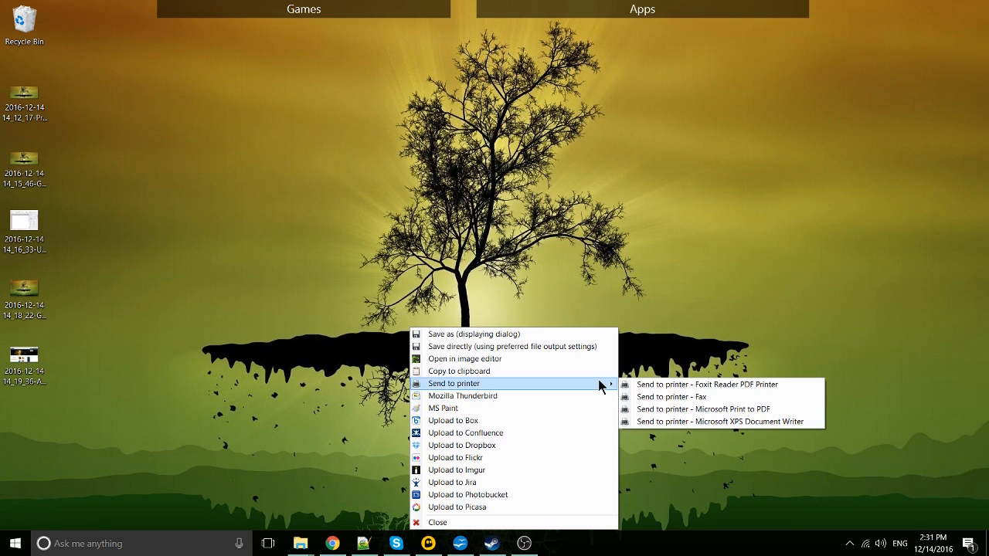
mouse_move(482, 408)
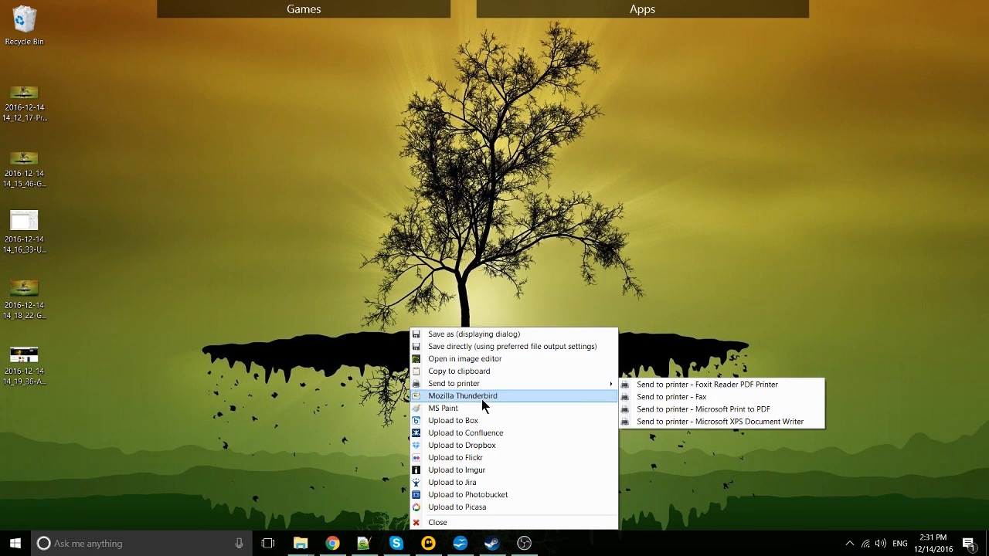
mouse_move(510, 384)
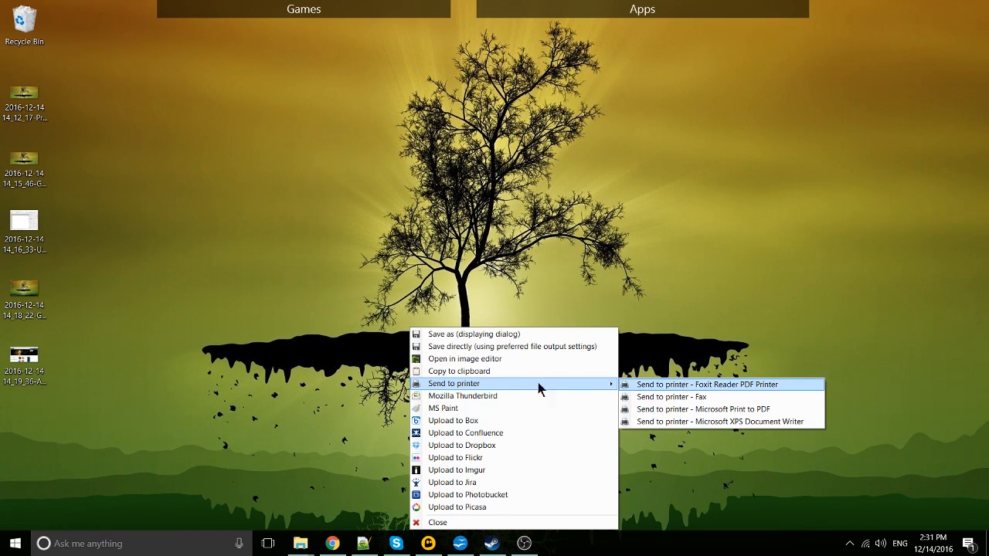
mouse_move(694, 396)
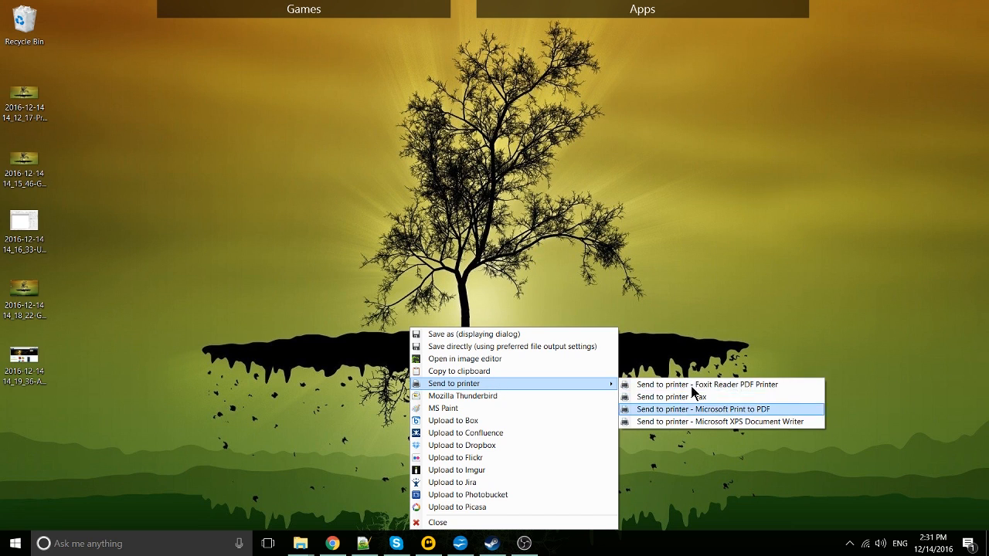
mouse_move(701, 394)
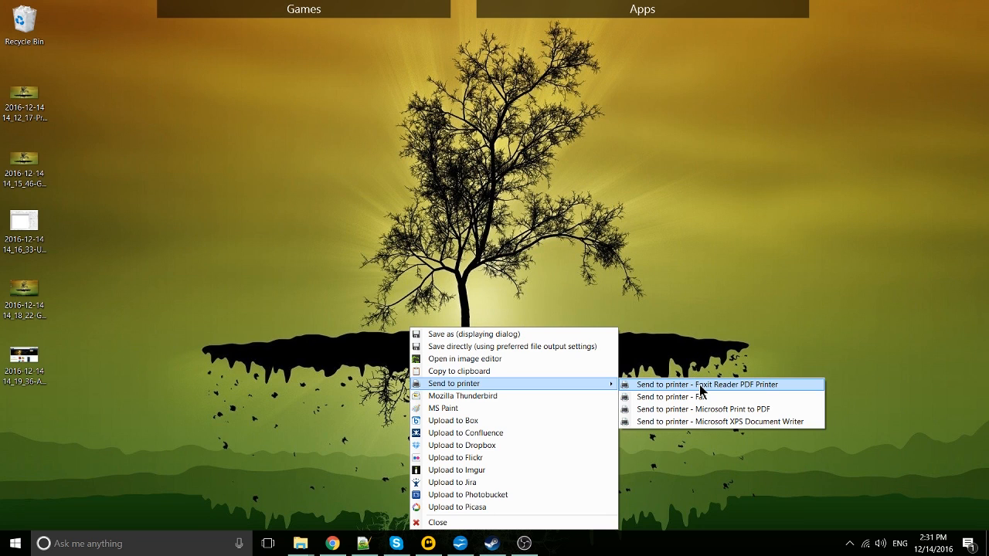
mouse_move(501, 383)
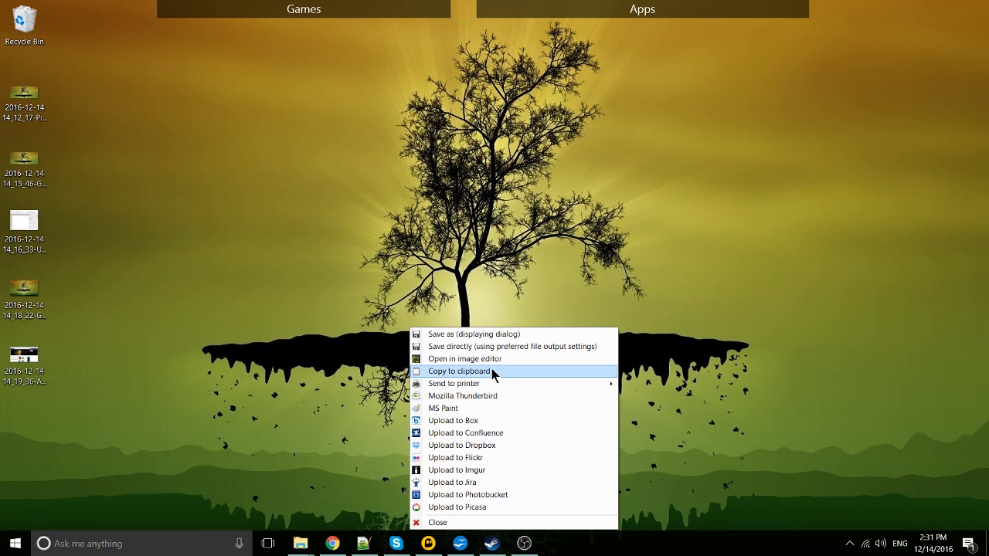
Choose 'Copy to clipboard' for the fresh capture
click(460, 370)
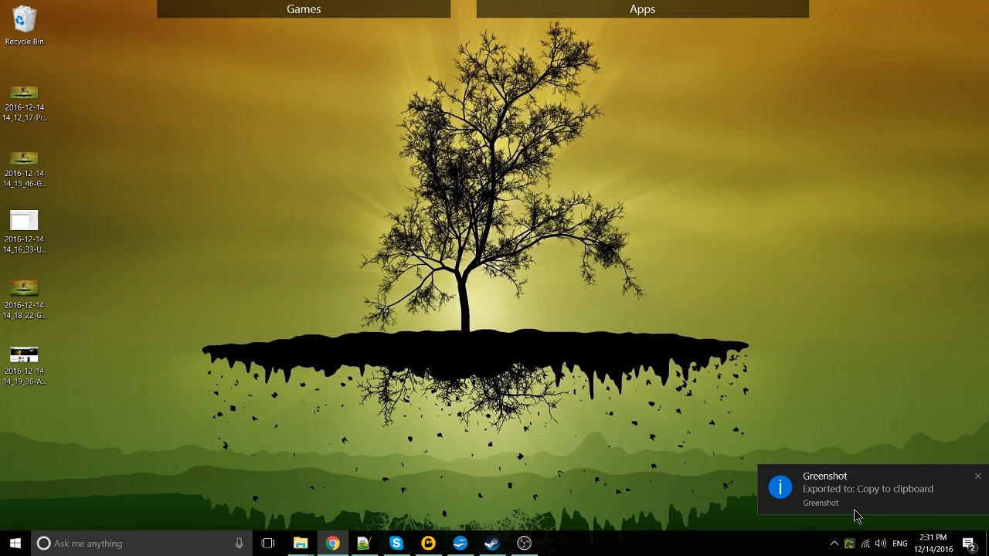
mouse_move(428, 223)
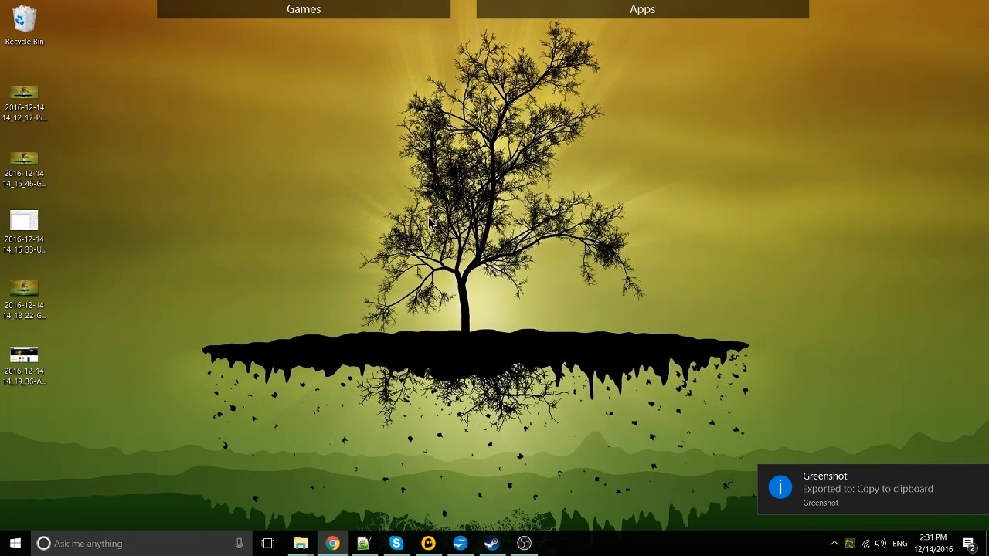